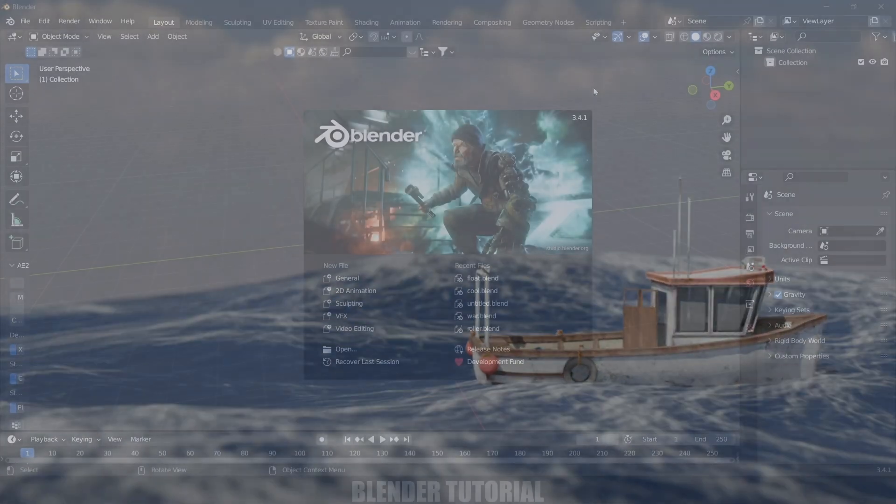
- Dismiss the splash screen to reveal the empty 3D scene
click(594, 223)
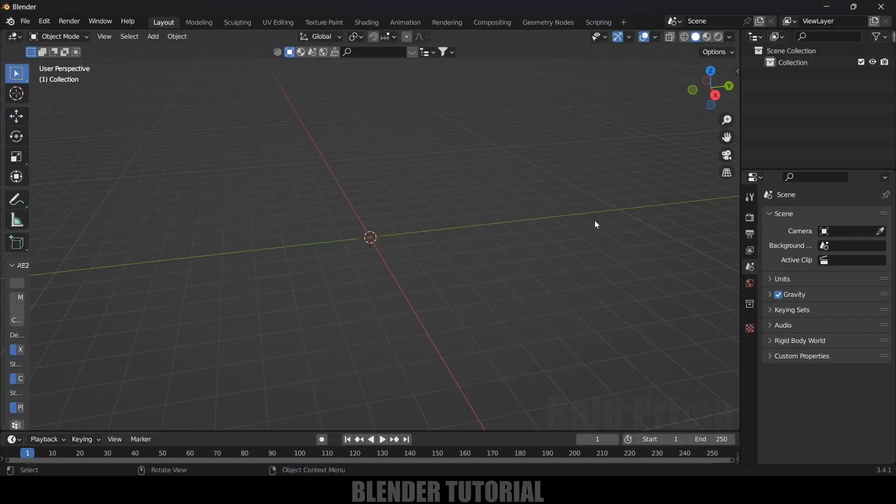
mouse_move(235, 142)
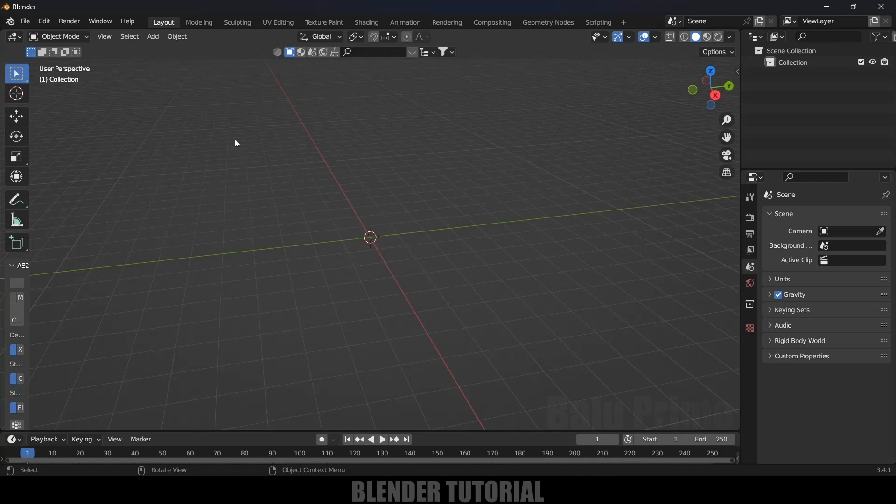
- Add a plane with an Ocean modifier, keyframe its Time across the animation and set wave Scale 0.5
click(152, 36)
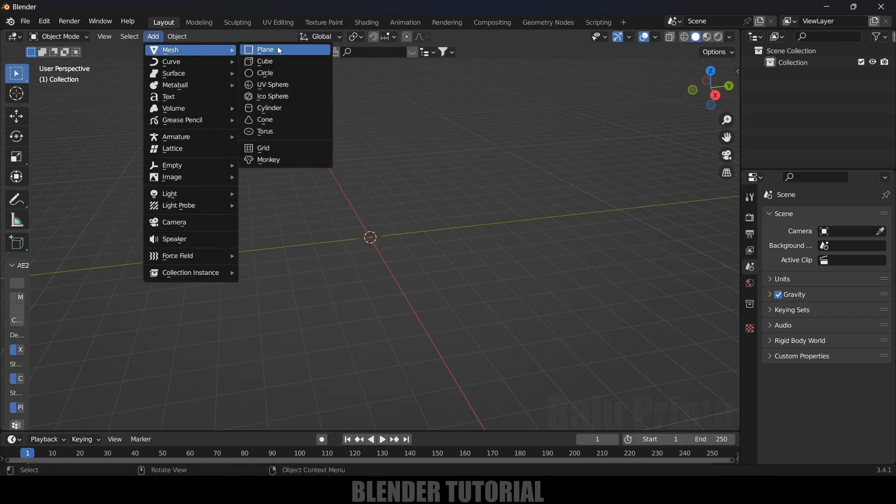
click(264, 49)
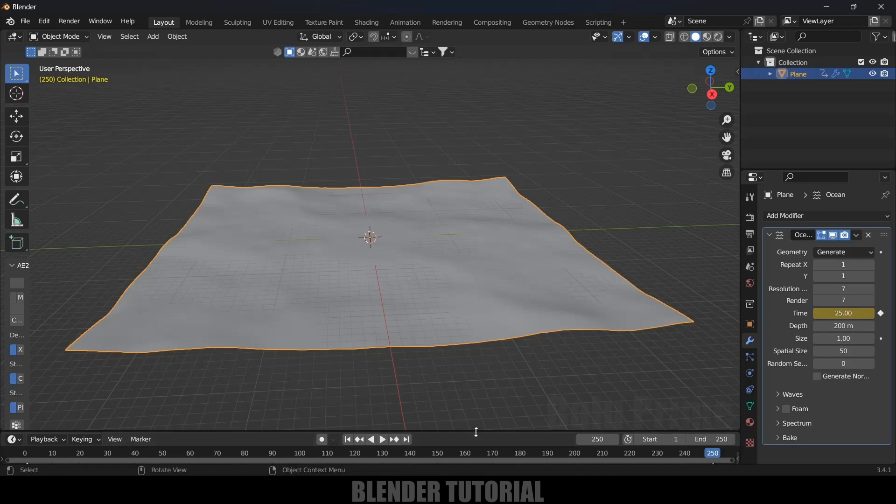
click(381, 439)
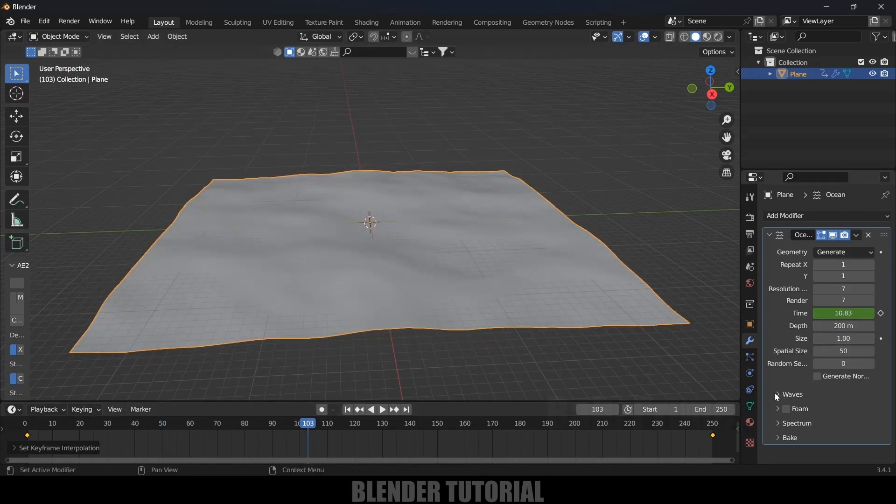
click(778, 394)
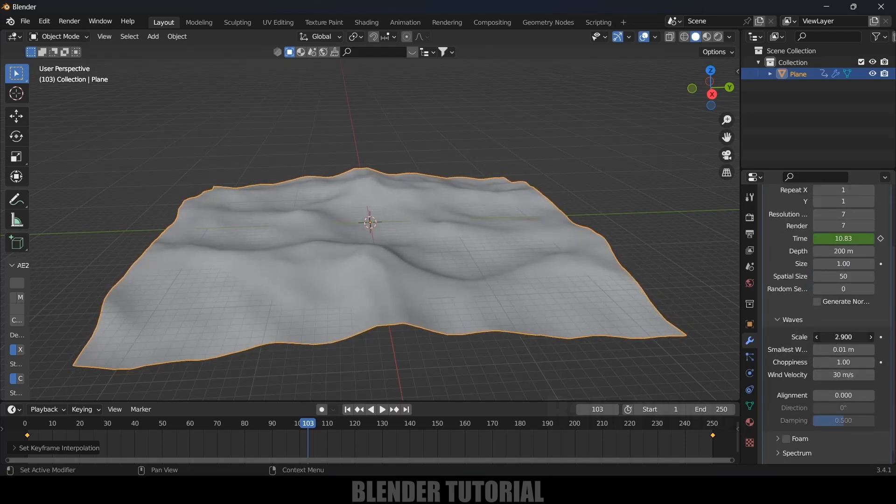
click(382, 409)
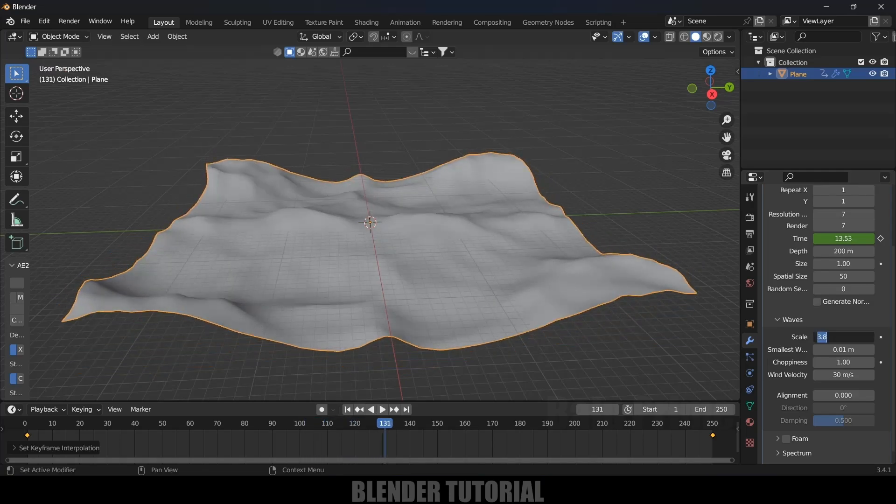
text(1.0)
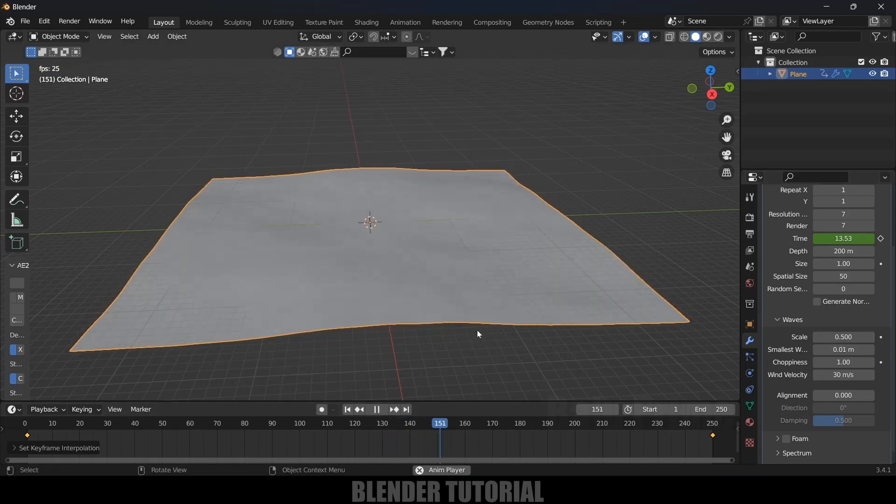
- Add a second plane above the ocean and enter Edit Mode on it
click(152, 37)
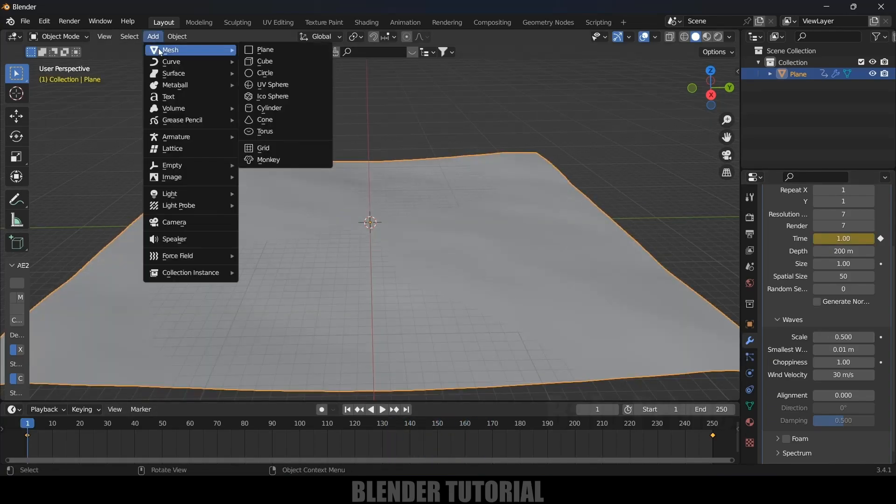
click(265, 49)
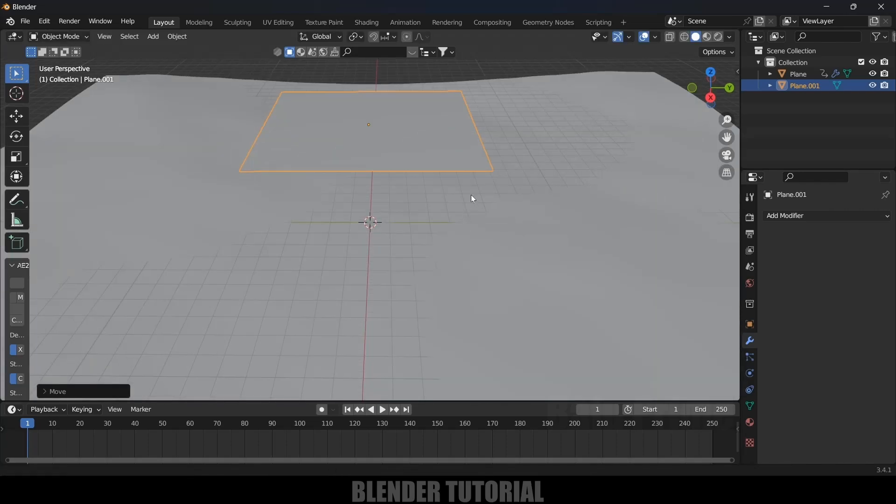
click(60, 37)
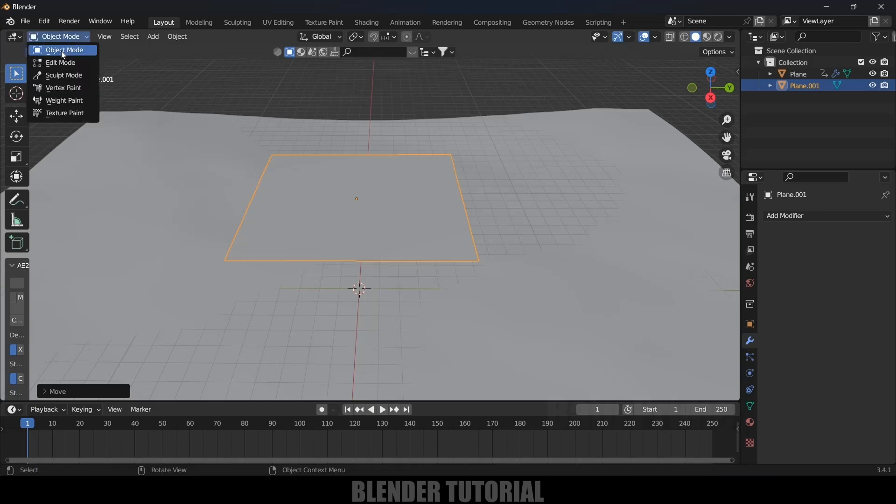
click(59, 62)
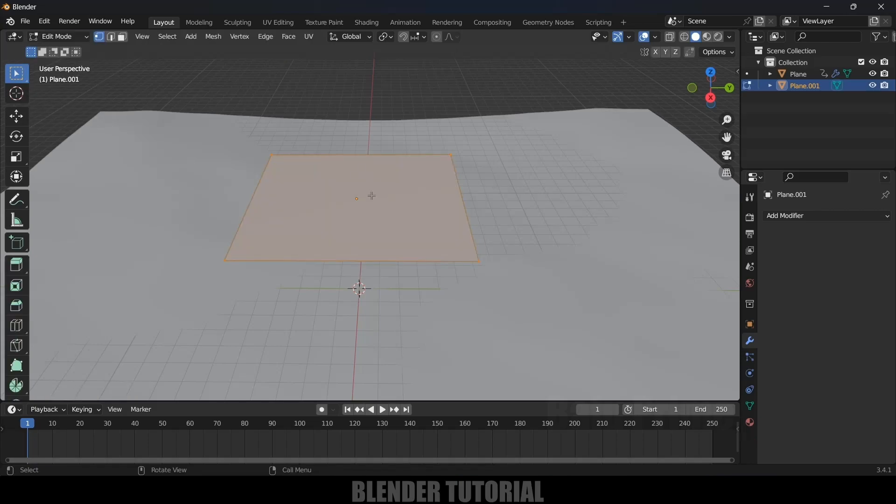
- Subdivide the plane into a dense grid with many cuts and select all its vertices
right_click(371, 195)
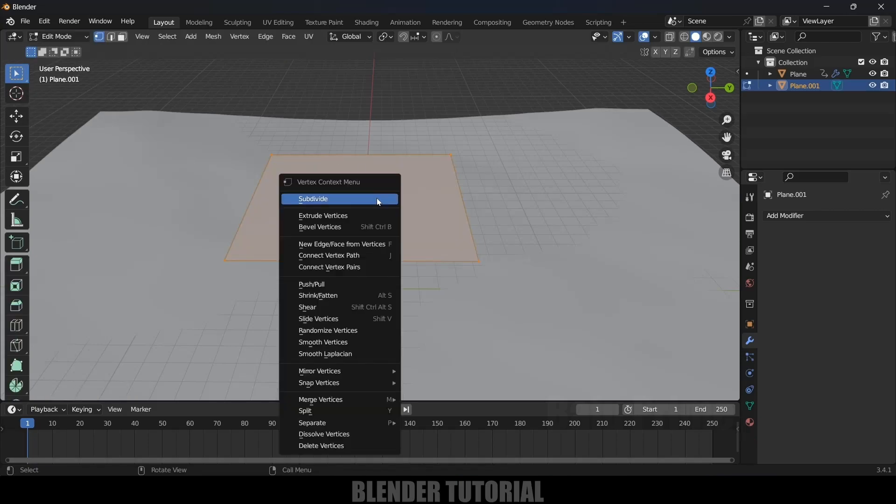
click(313, 199)
text(5)
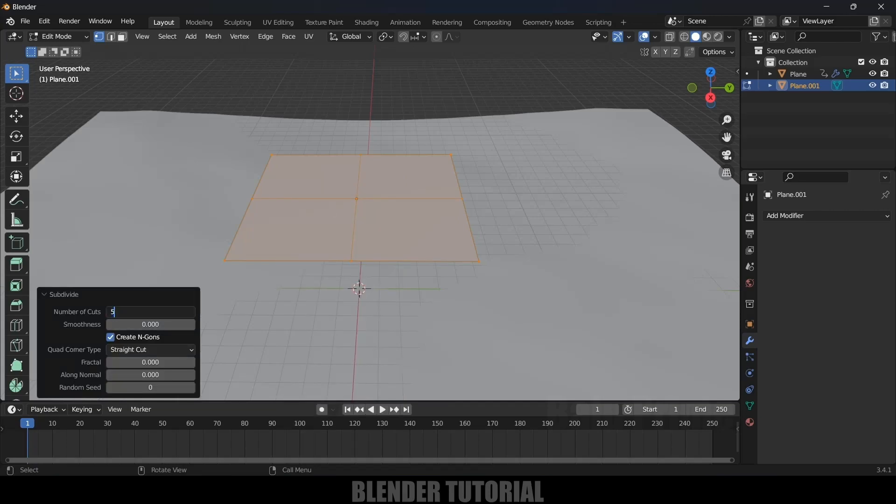
text(0)
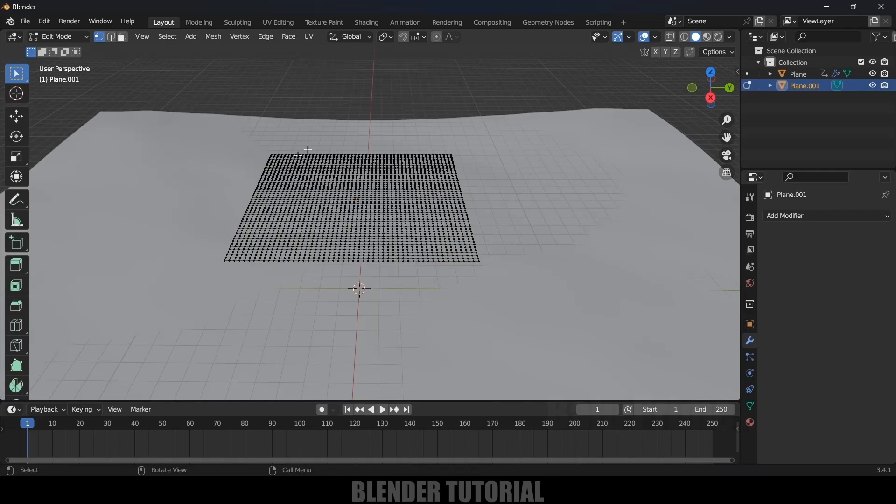
key(a)
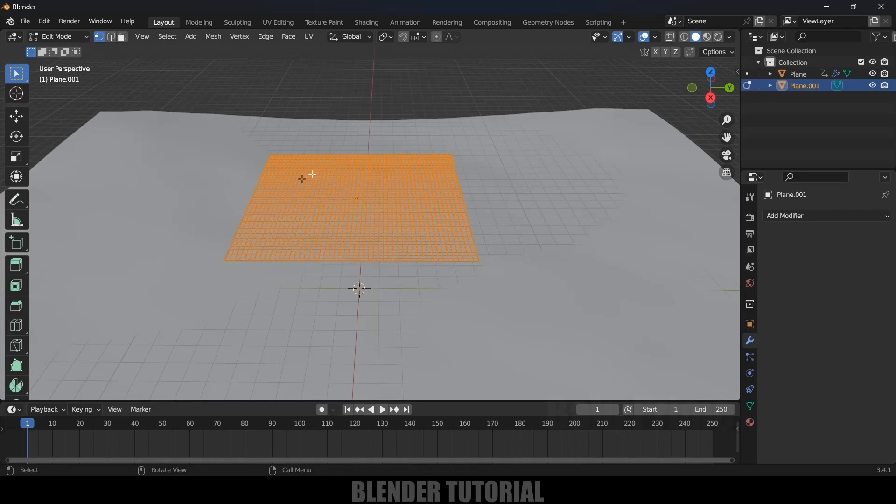
mouse_move(749, 404)
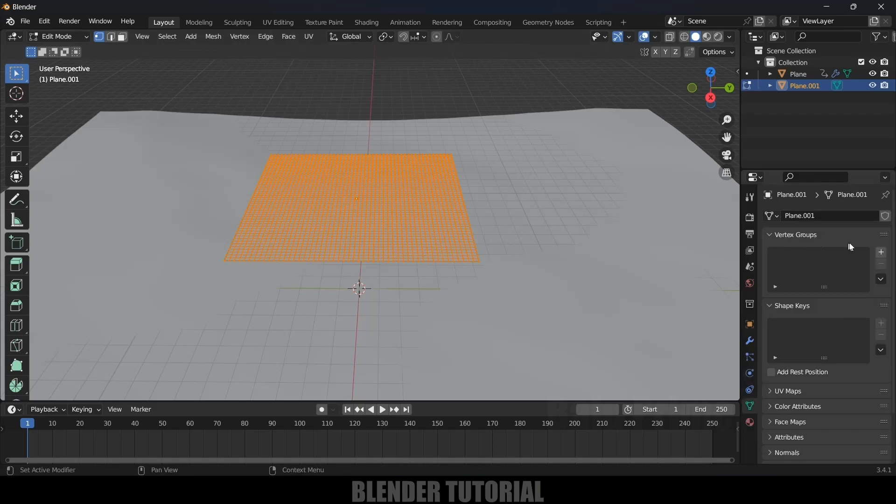
- Create a vertex group named 'pins' from the selected vertices and return to Object Mode
click(880, 251)
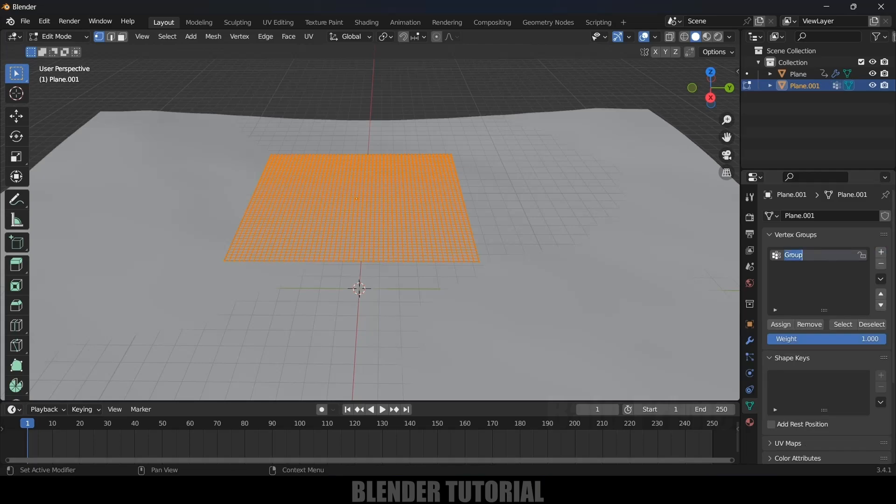
text(pins)
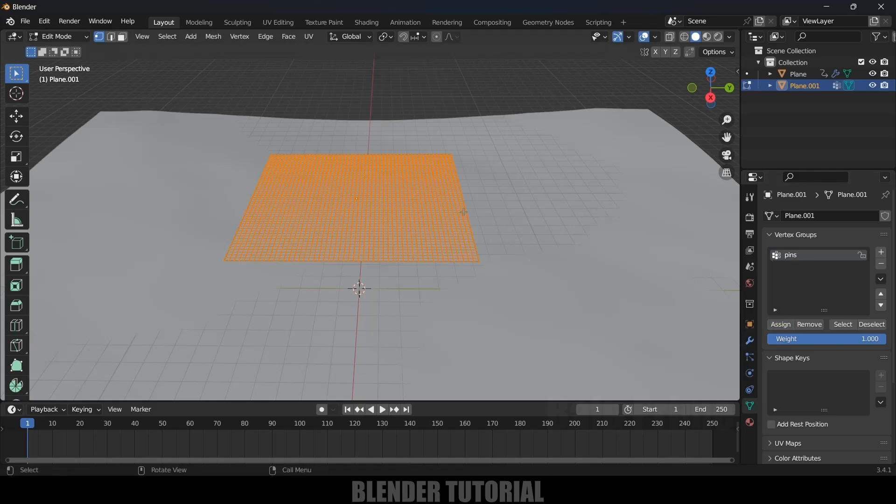
key(Tab)
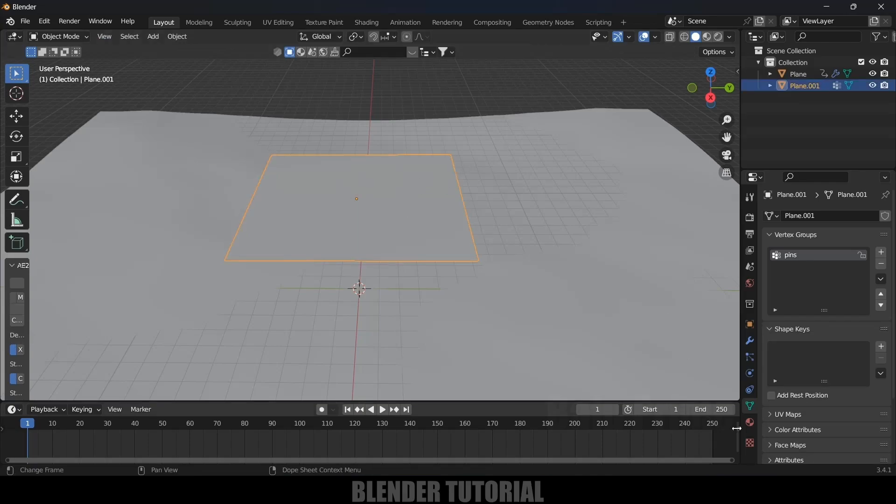
- Add a Shrinkwrap modifier targeting the ocean plane and rename the small plane 'shrink wrap'
click(749, 340)
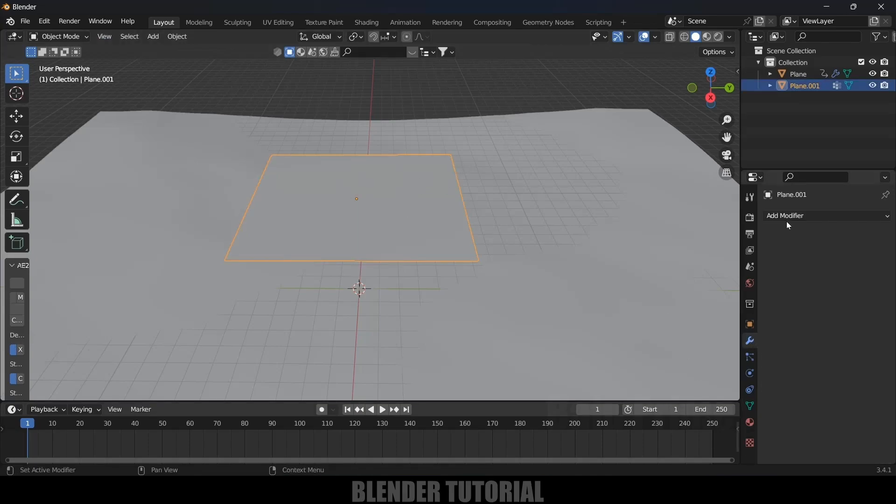
click(785, 215)
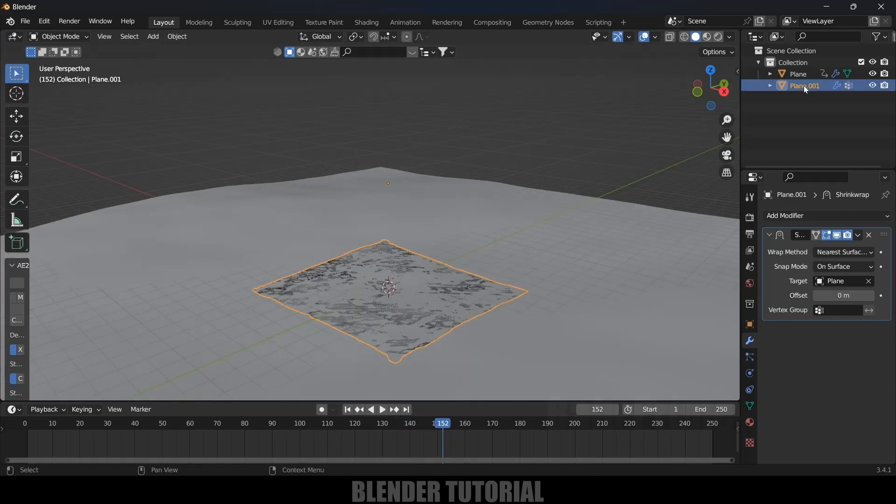
double_click(803, 85)
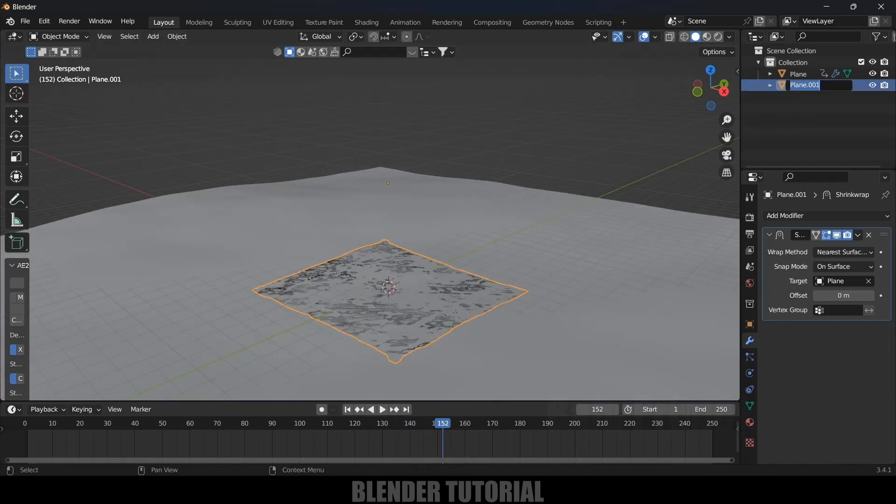
text(shrink wrap)
click(804, 74)
text(ocean)
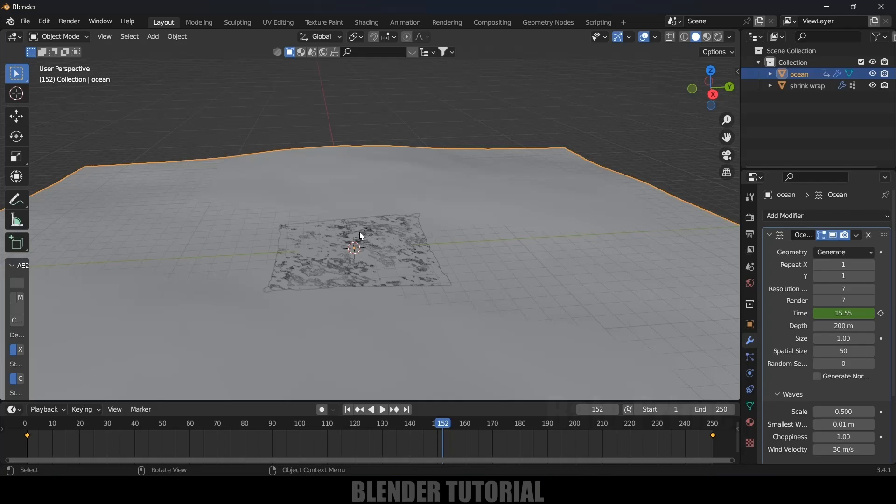
mouse_move(272, 212)
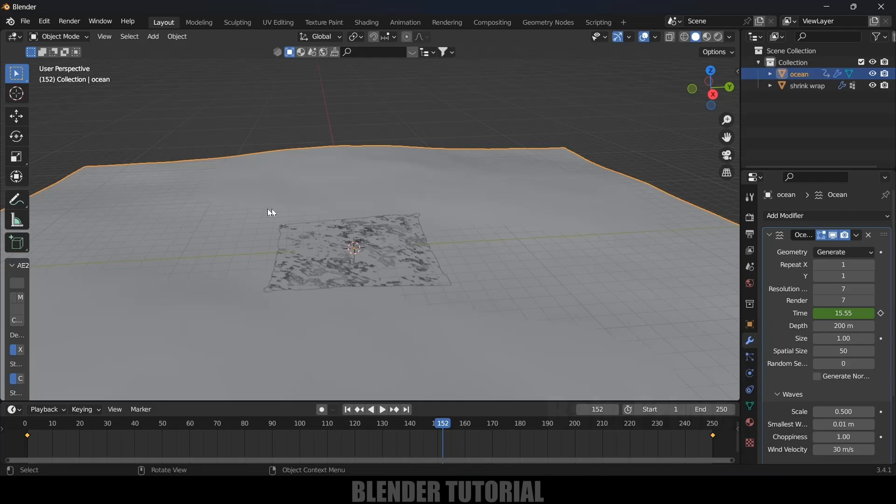
- Import the boat model from scene.gltf in the recent boat folder via glTF 2.0 import
click(24, 22)
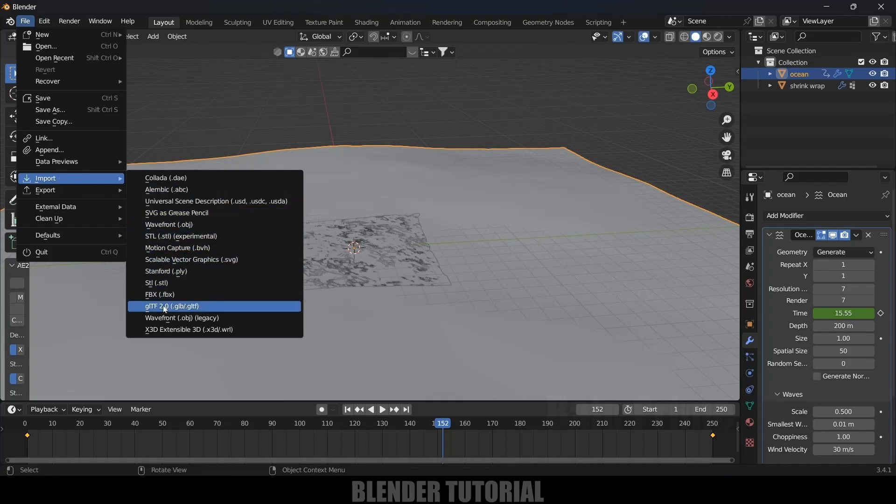
click(172, 306)
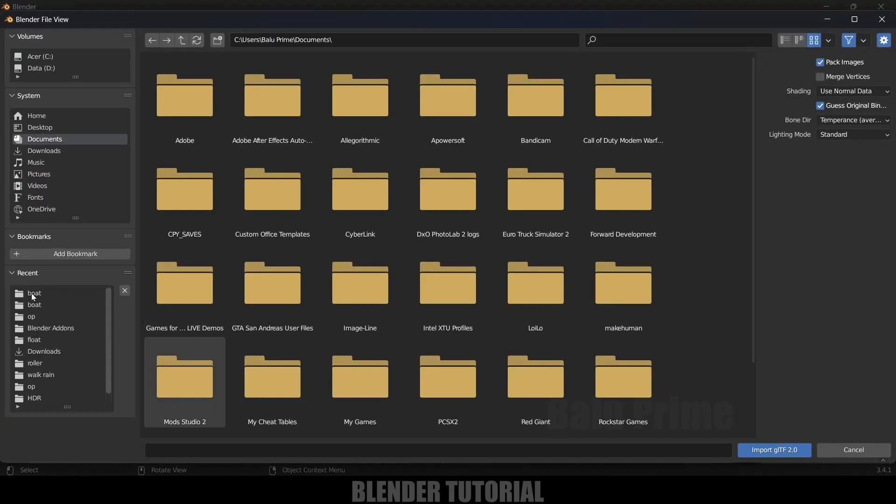
click(35, 292)
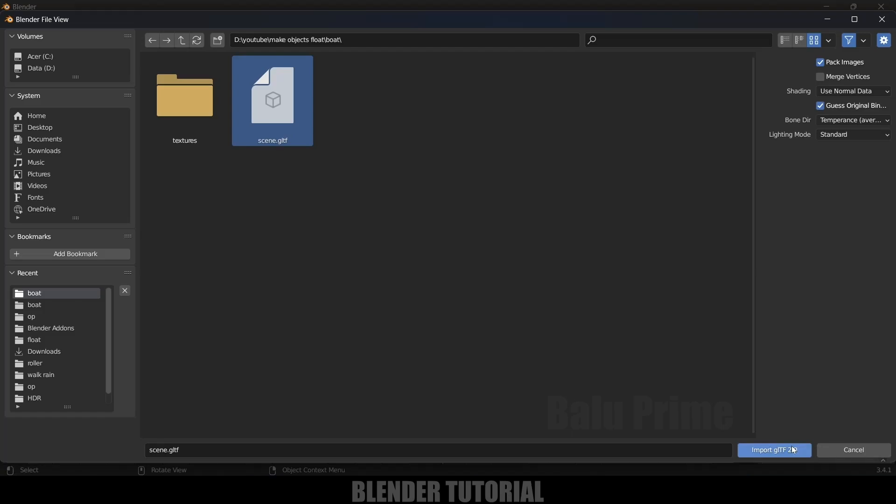
click(773, 449)
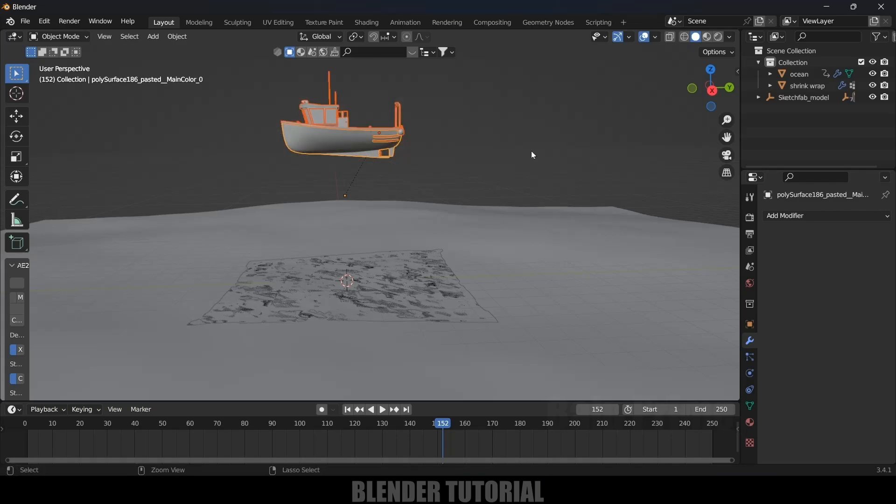
- Set the boat's origin to its geometry so the pivot sits at the hull's centre
drag(531, 154, 617, 163)
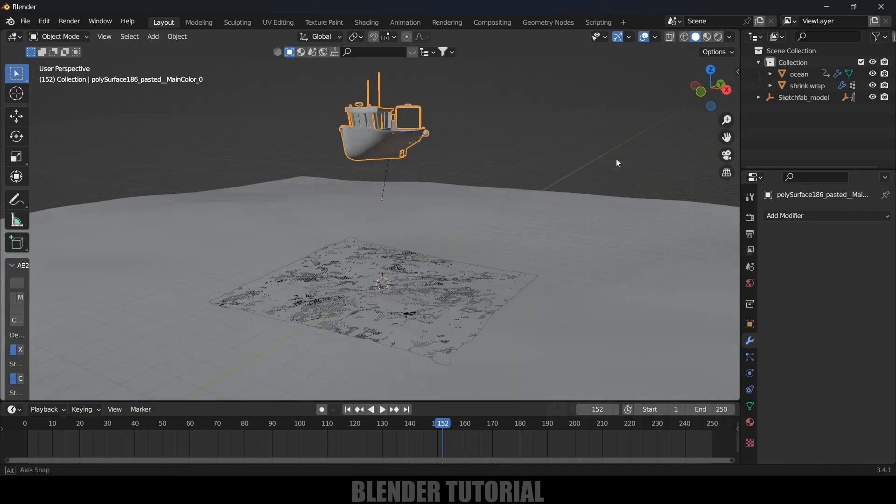
drag(617, 162, 503, 147)
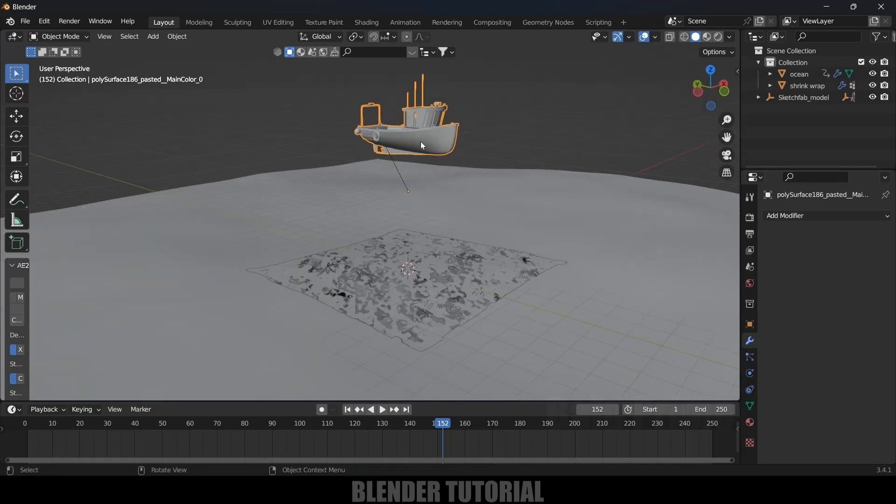
click(17, 116)
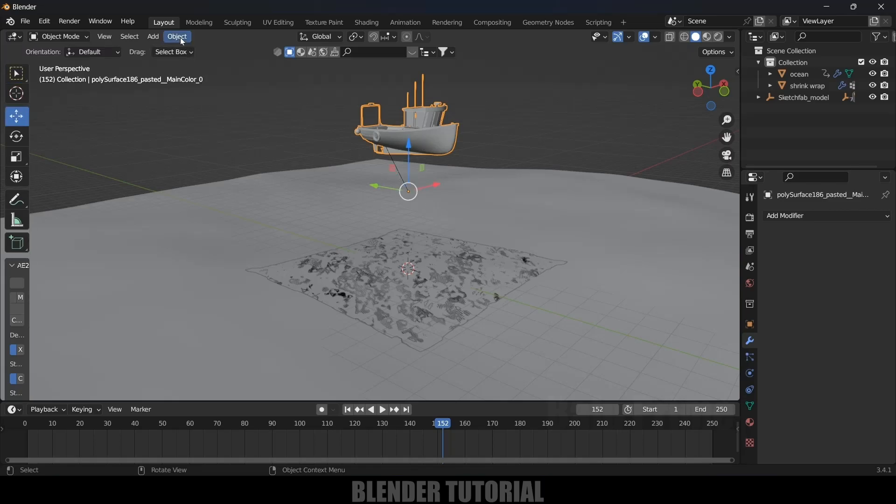
click(177, 36)
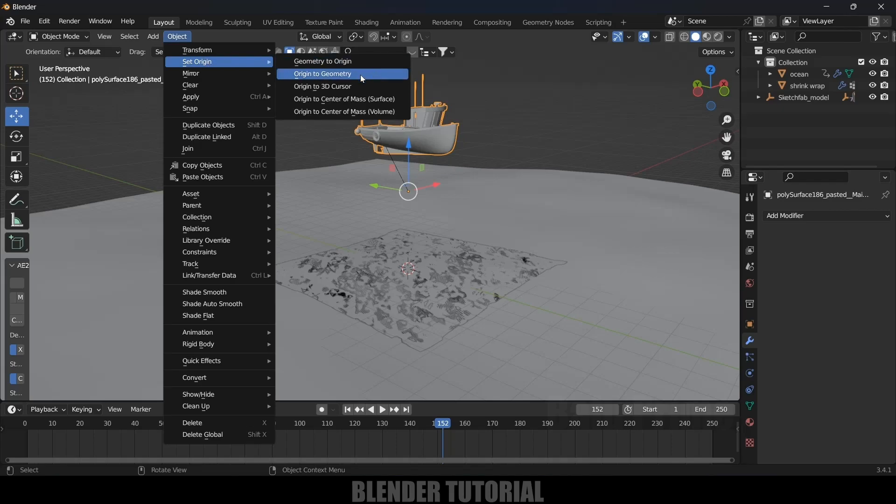
click(322, 73)
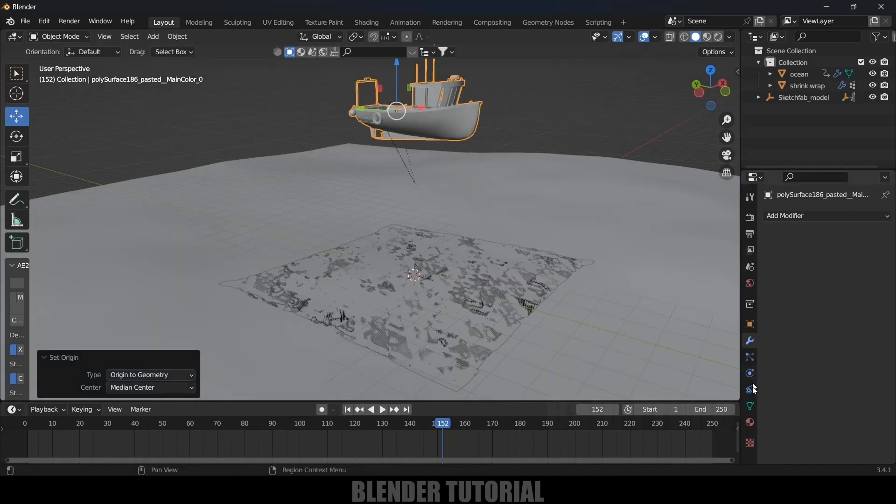
mouse_move(748, 390)
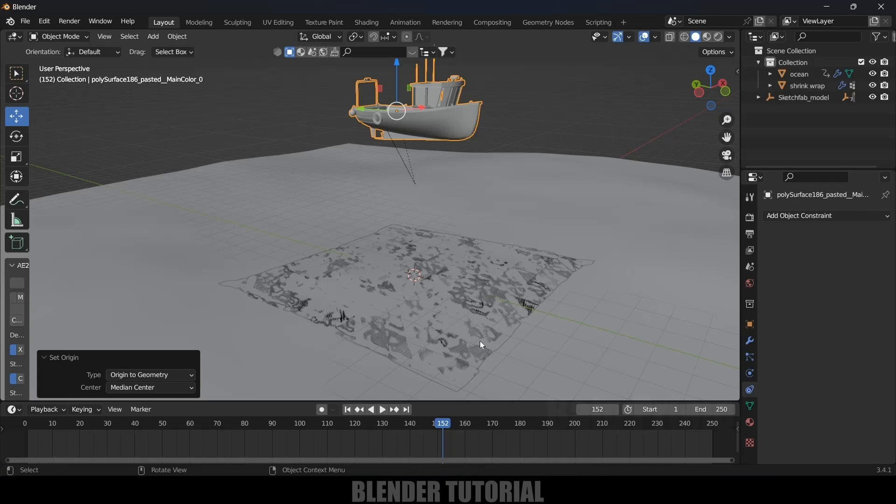
mouse_move(404, 290)
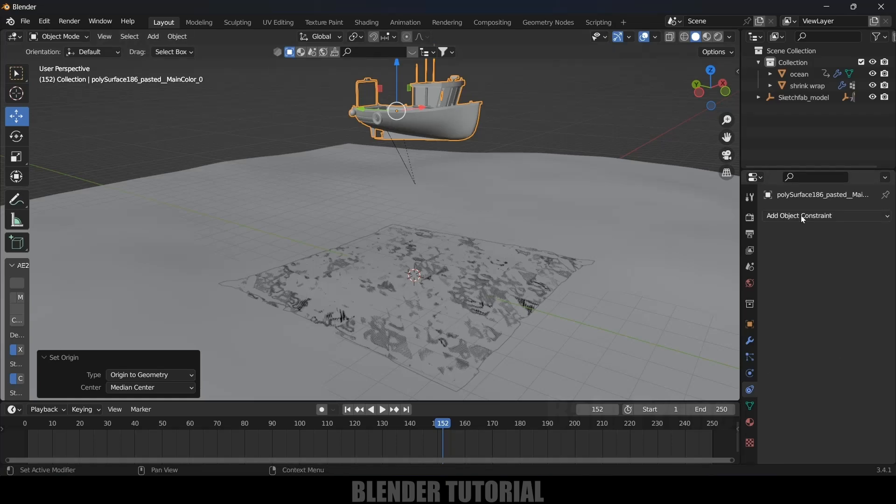
- Add a Copy Location constraint targeting the shrink wrap object's 'pins' vertex group
click(799, 215)
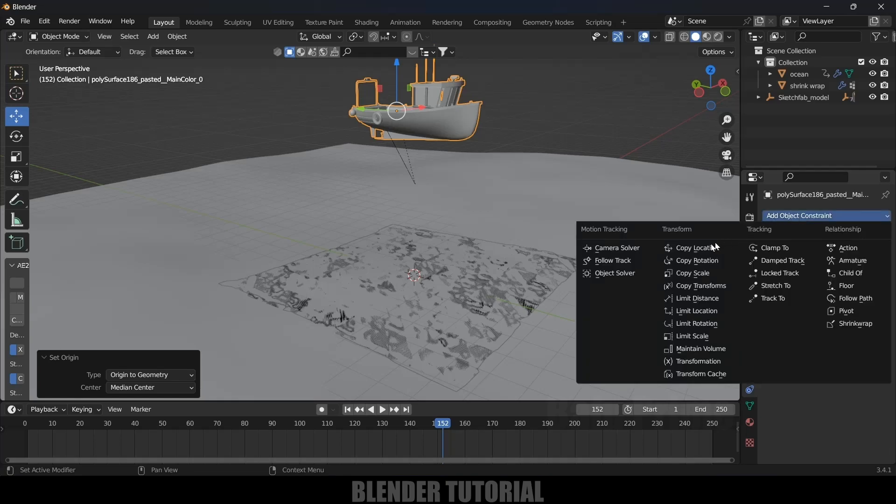
click(694, 247)
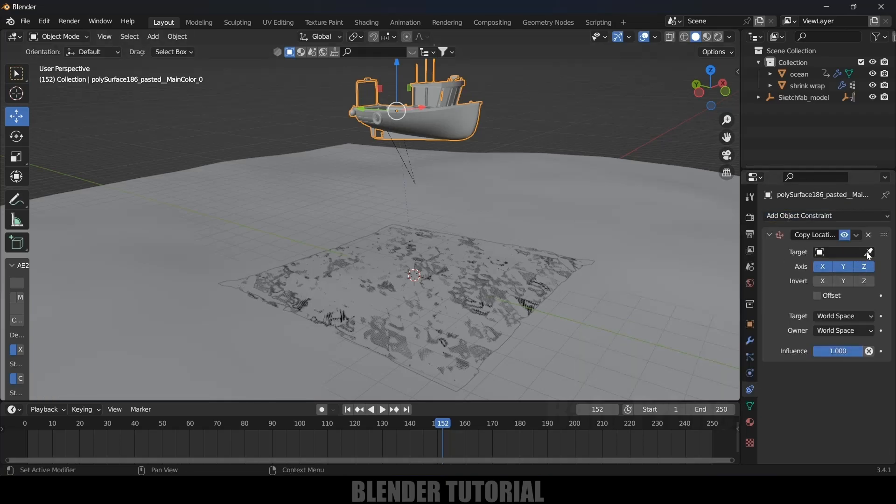
click(868, 252)
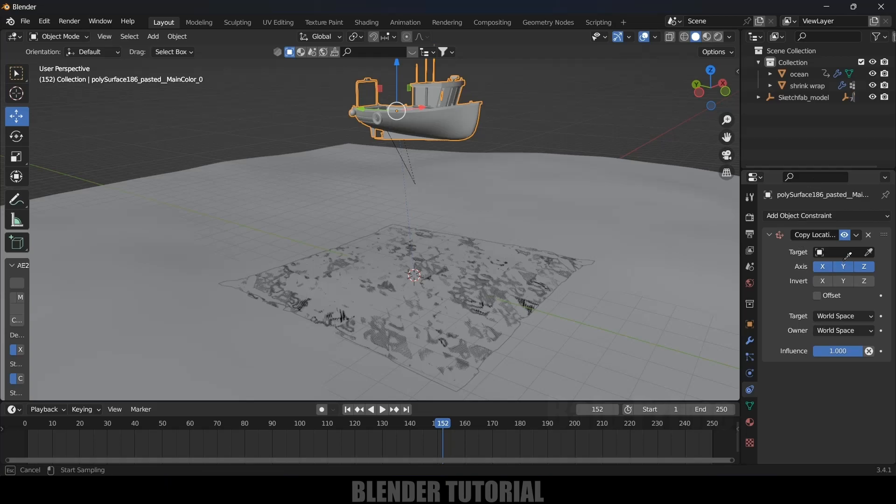
click(834, 252)
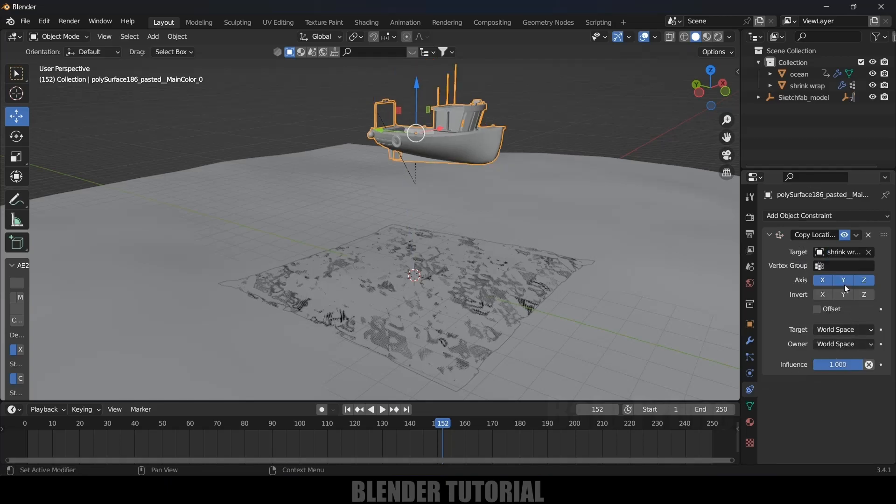
click(840, 265)
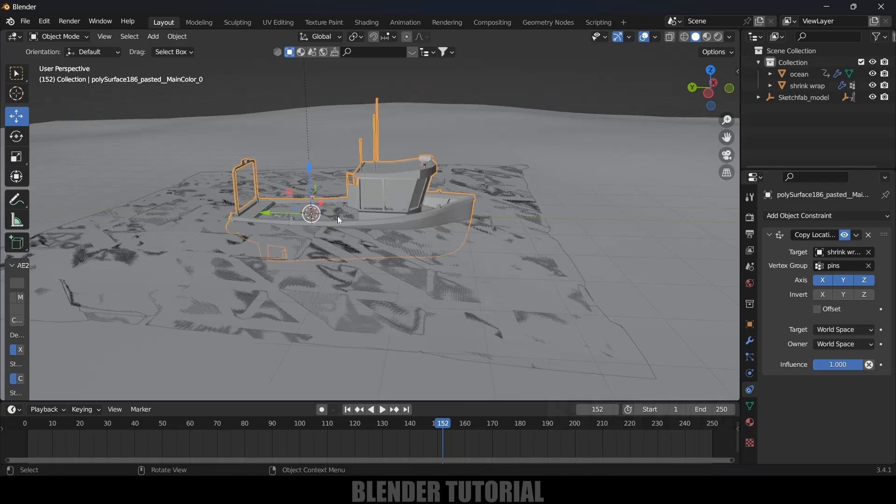
mouse_move(387, 237)
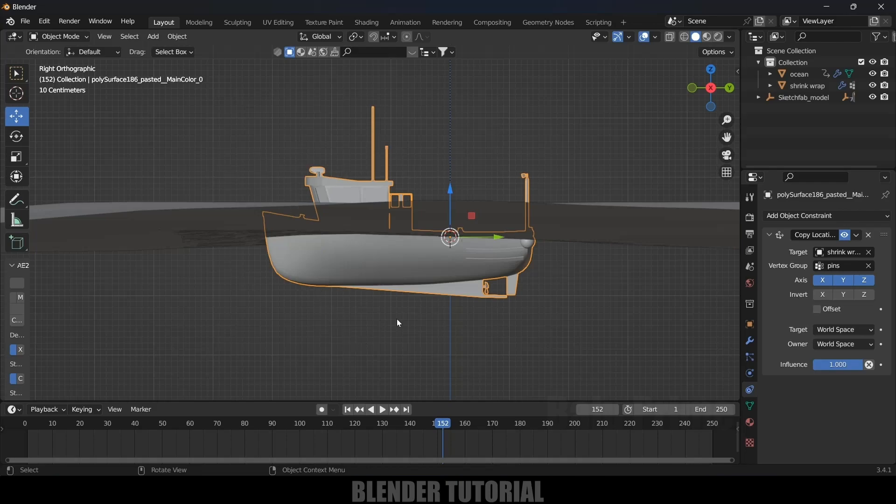
- In side view, move the boat mesh along Y in Edit Mode so the hull rides the ocean, then play the animation
key(g)
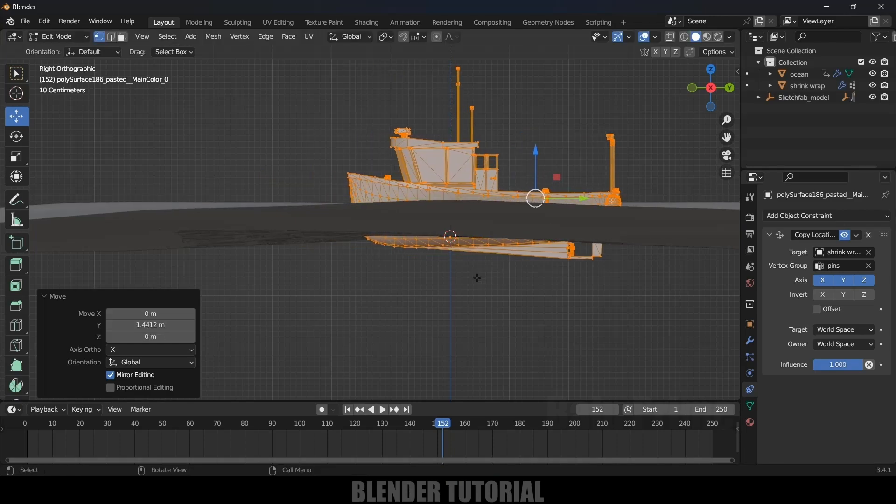
key(Tab)
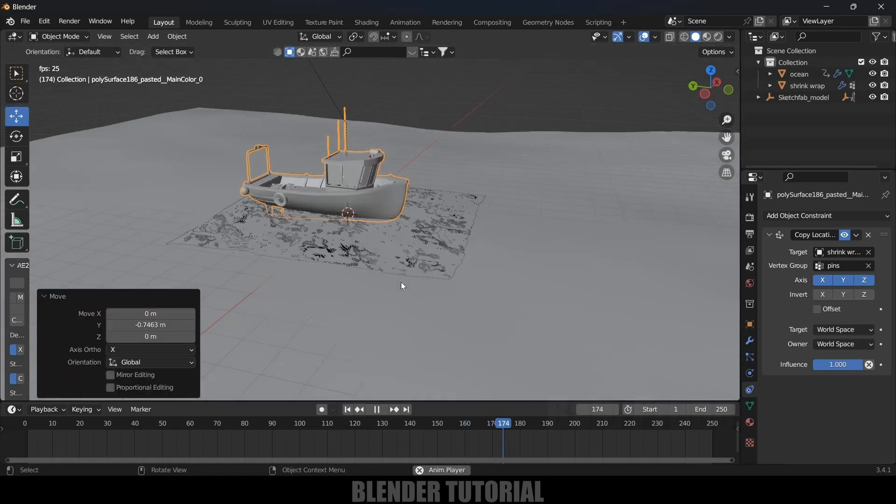
click(376, 409)
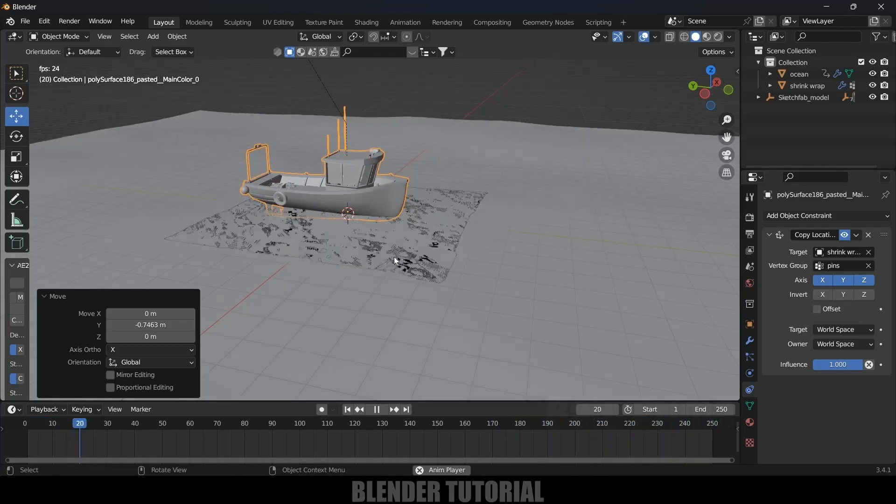
- Add a Copy Rotation constraint targeting the shrink wrap 'pins' group and resume playback
click(381, 408)
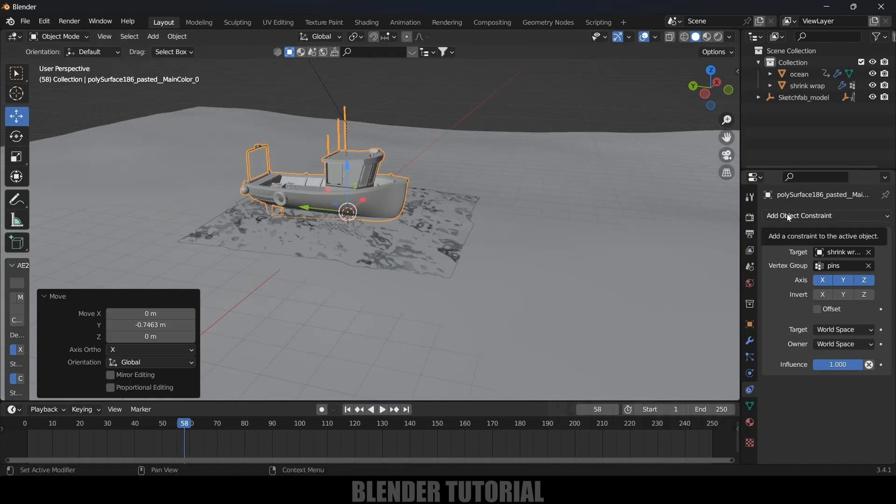
click(823, 216)
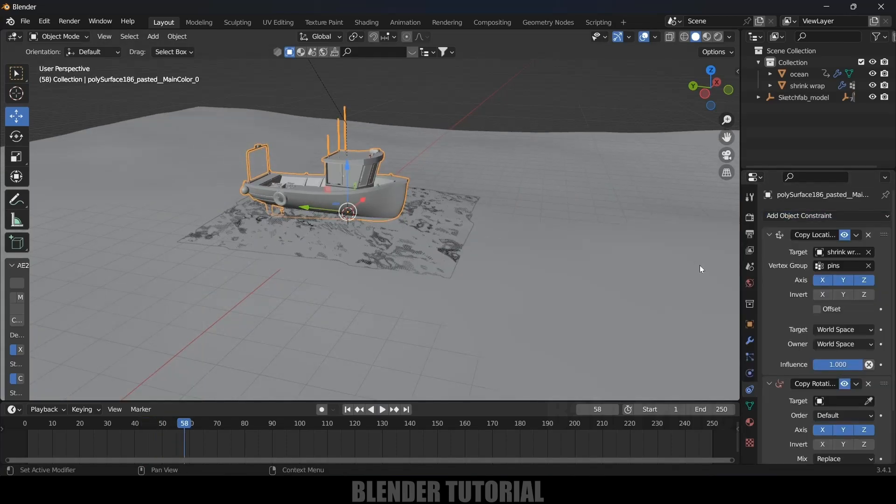
click(839, 339)
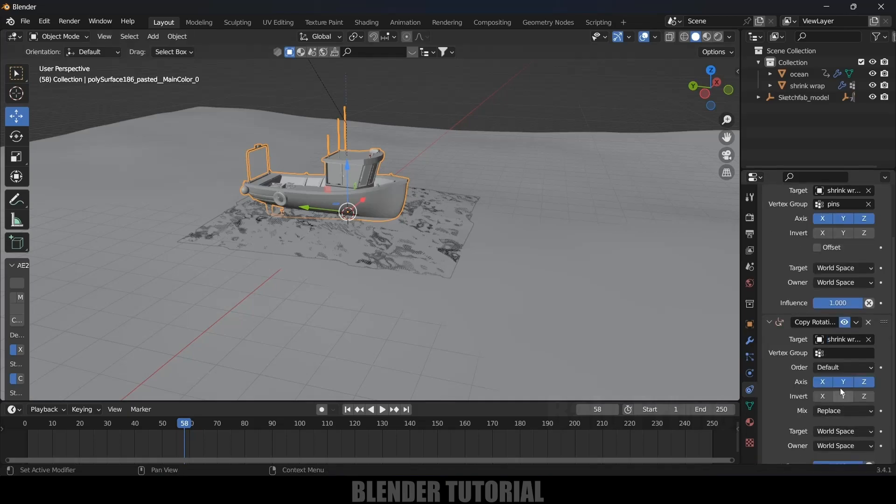
click(848, 353)
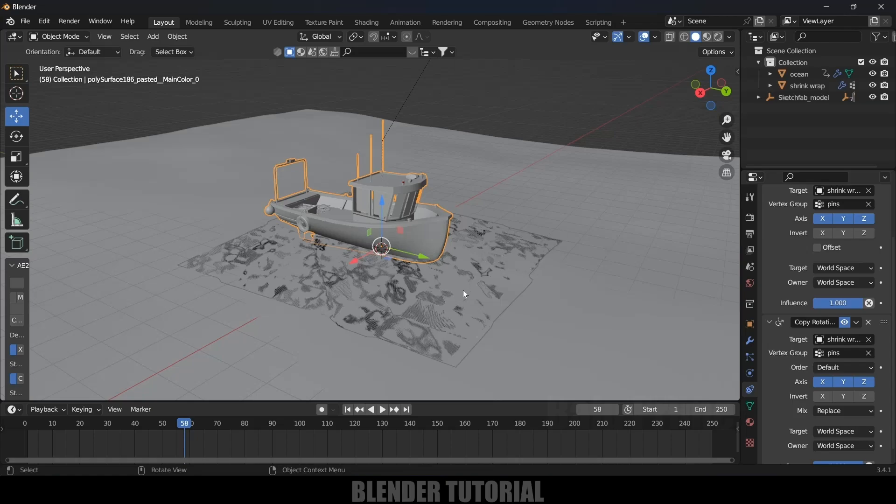
click(380, 409)
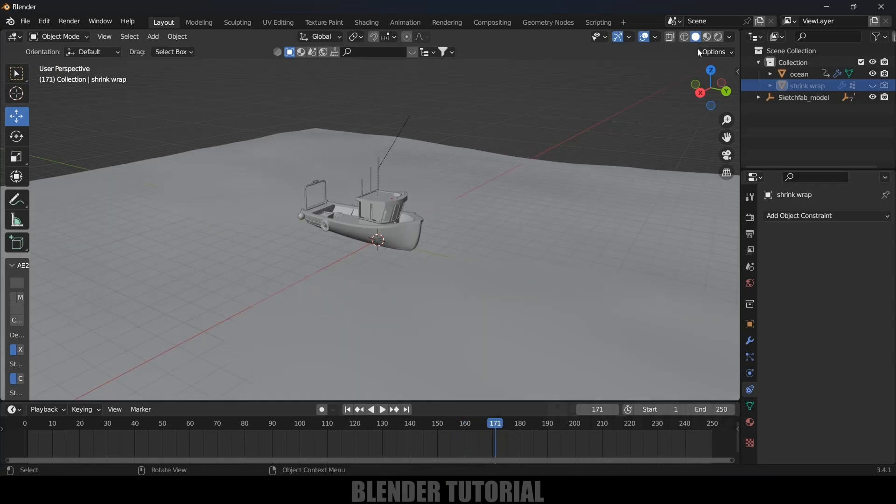
- Switch the viewport to Material Preview shading and select the ocean object
click(705, 36)
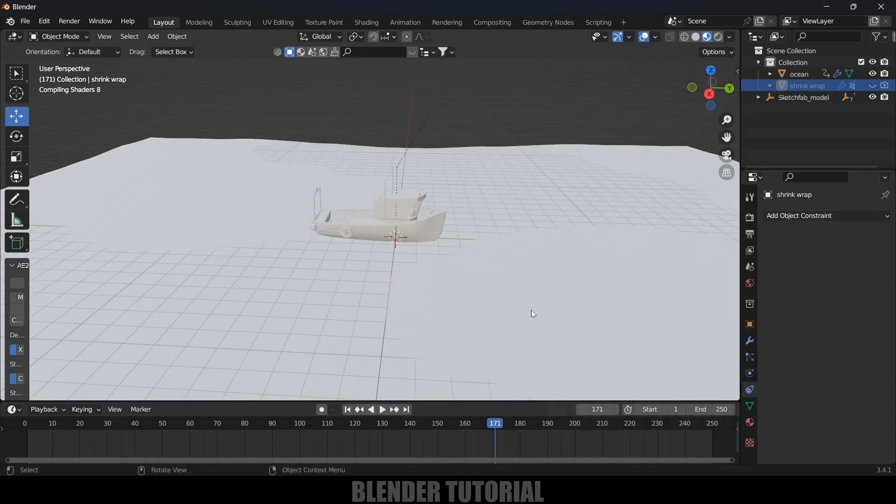
click(797, 74)
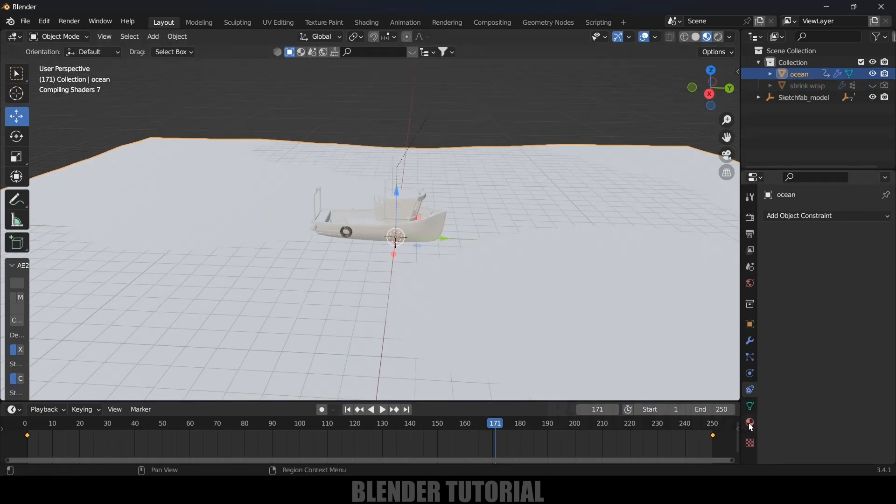
- Create a new ocean material, turn the left area into a Shader Editor, and make its base colour blue
click(749, 421)
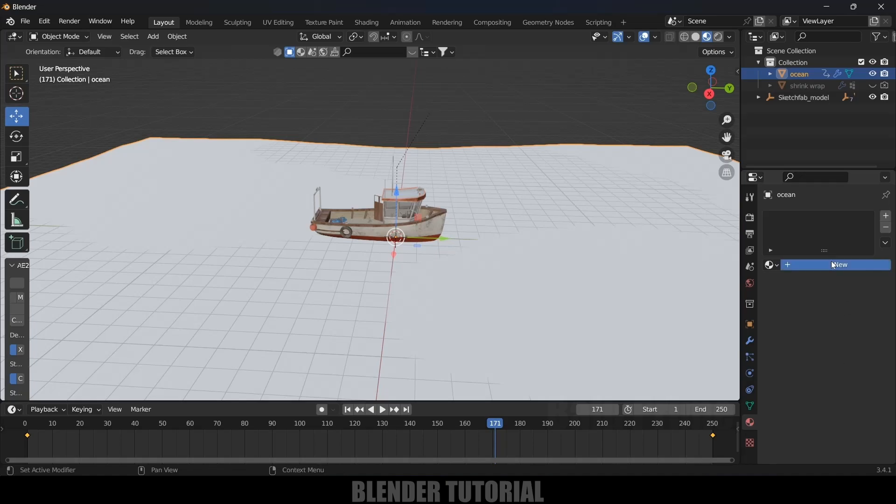
click(838, 264)
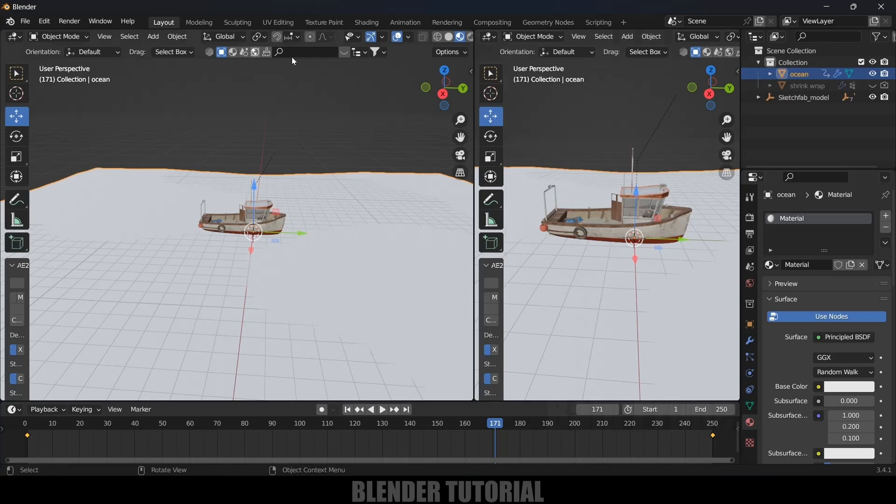
click(13, 36)
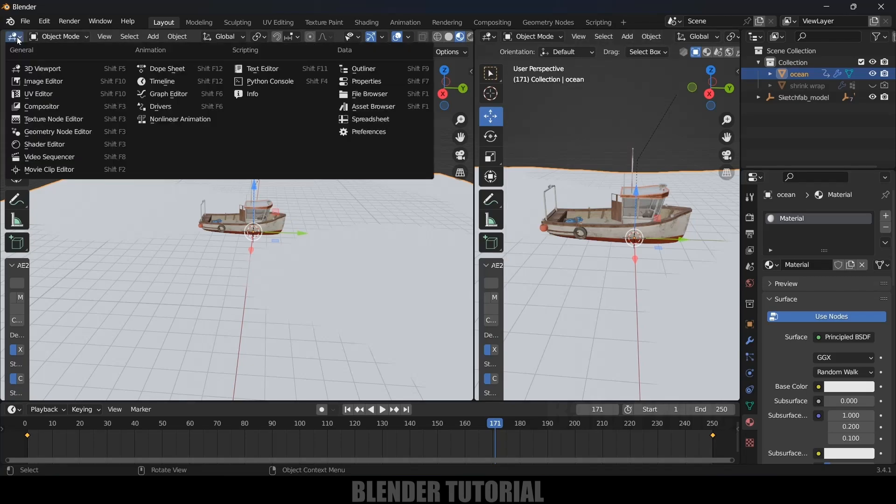
mouse_move(44, 143)
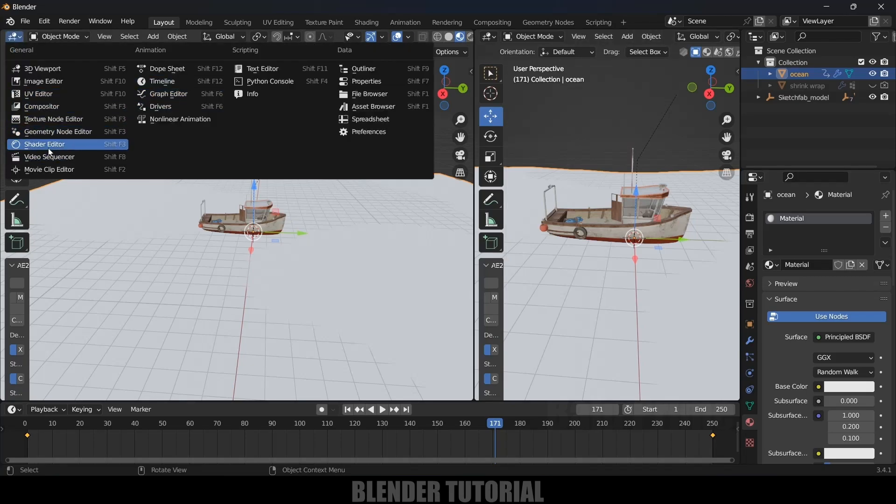
click(44, 144)
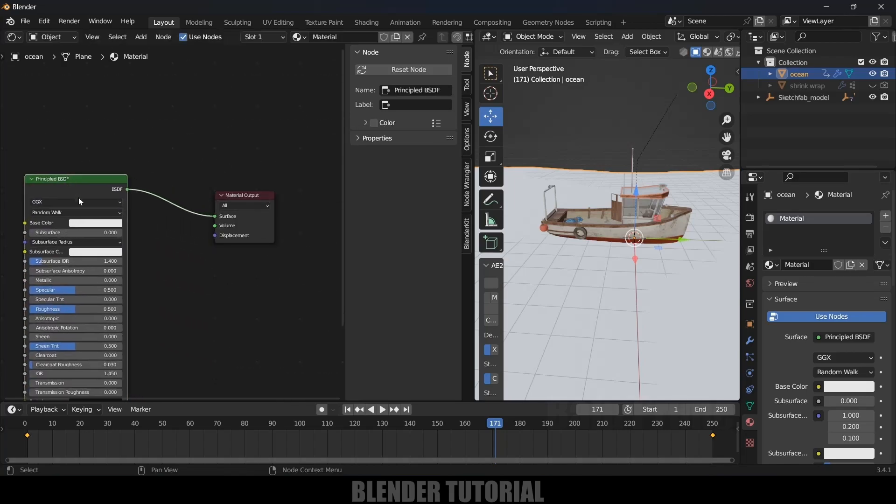
click(95, 222)
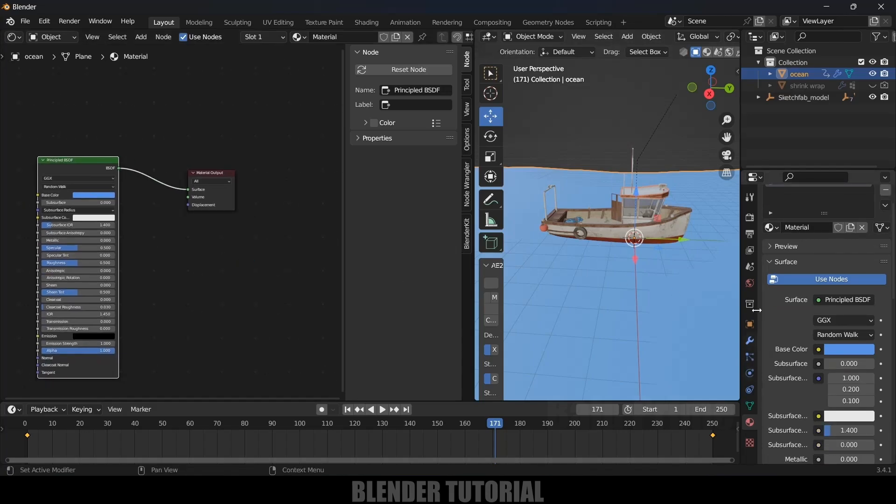
- Enable Foam in the Ocean modifier with its data layer named 'foam'
click(748, 341)
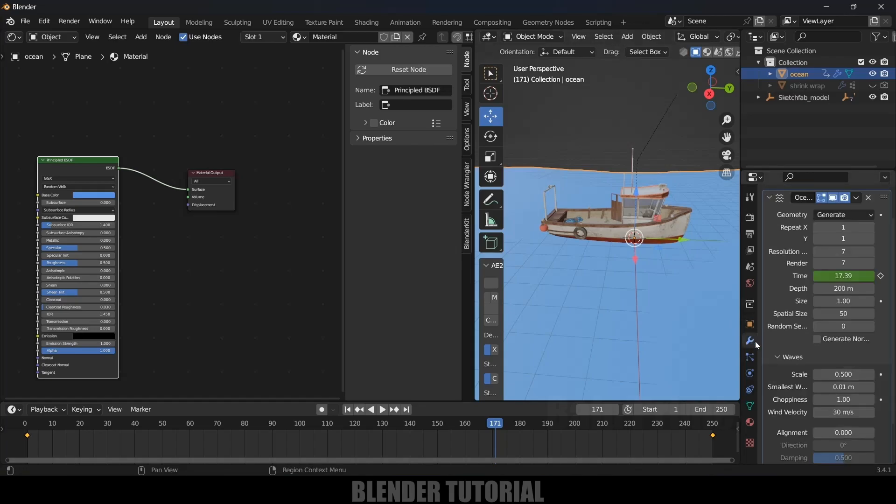
scroll(down, 3)
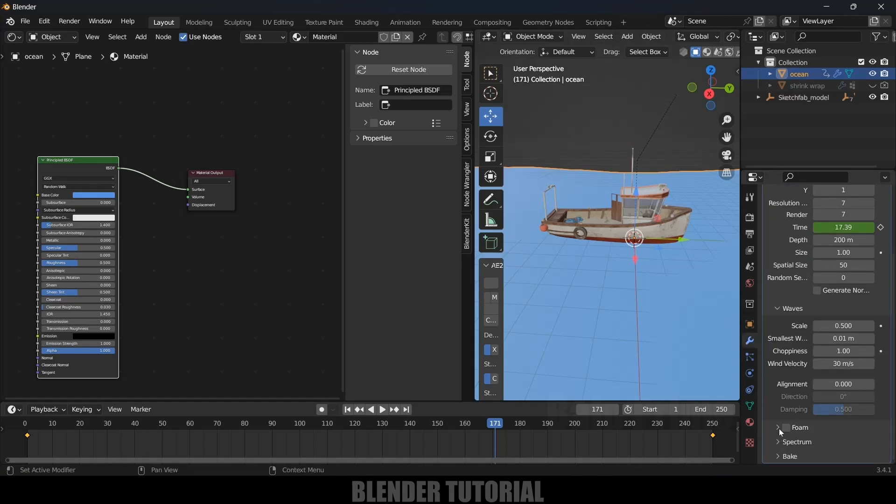
click(785, 427)
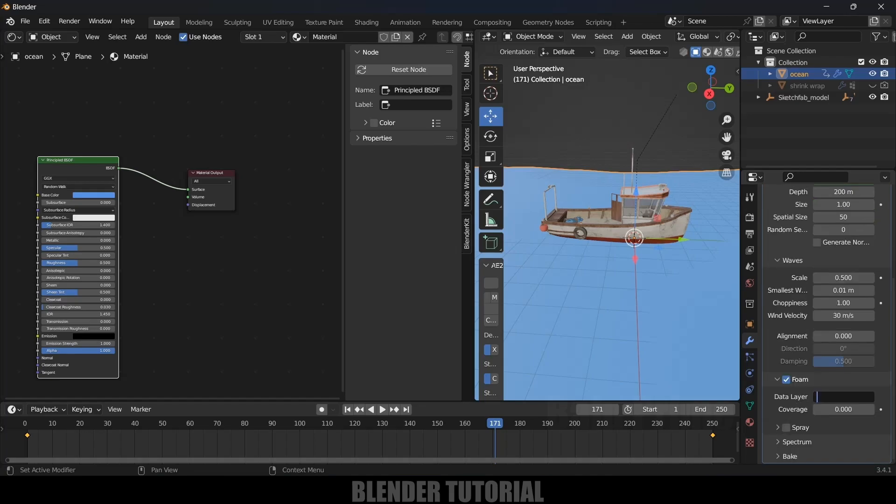
text(foam)
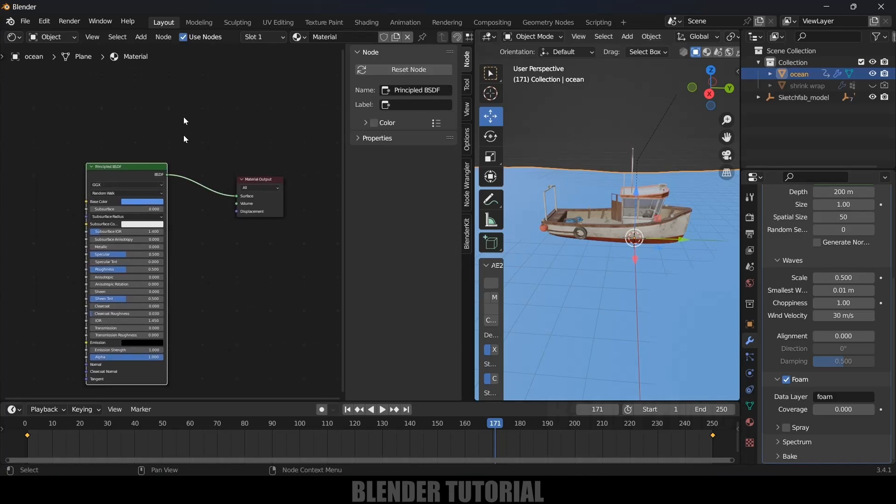
- Insert a Mix Shader before Material Output and feed an Emission shader into its second input
click(141, 36)
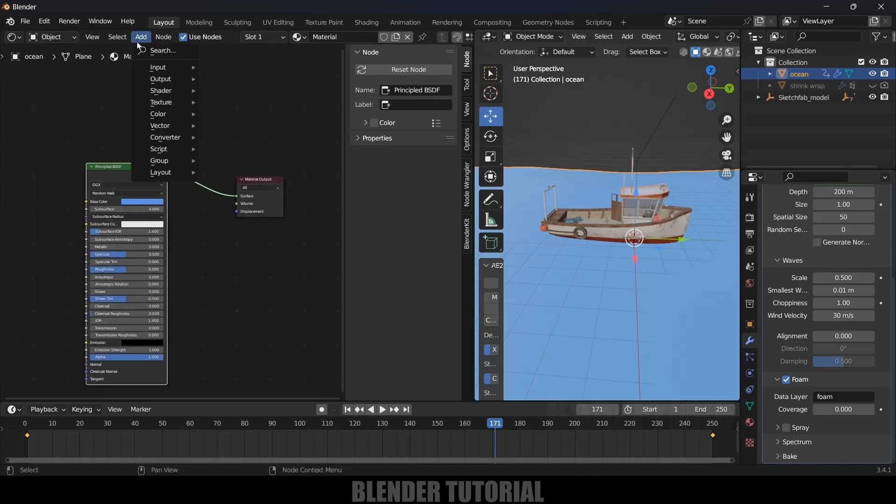
text(mi)
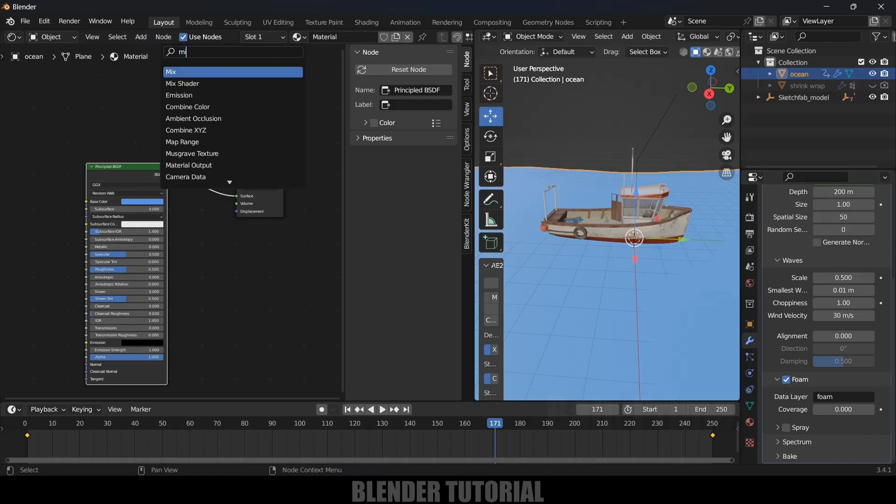
click(183, 83)
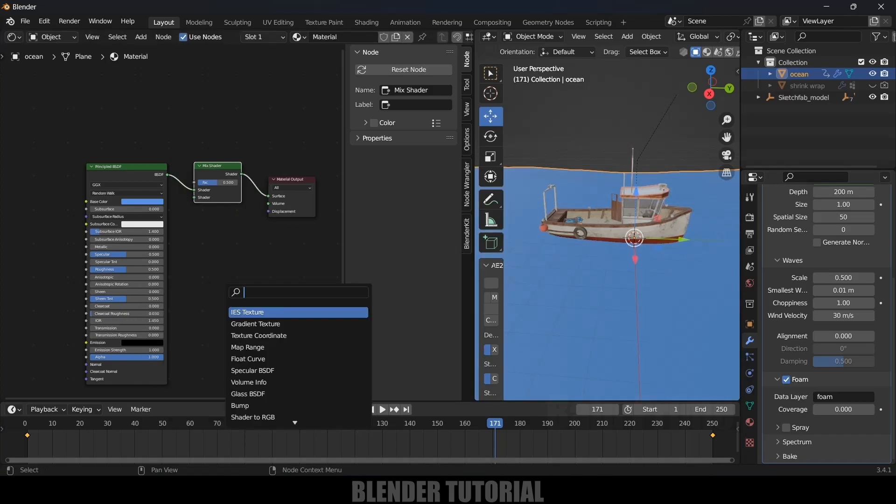
click(247, 312)
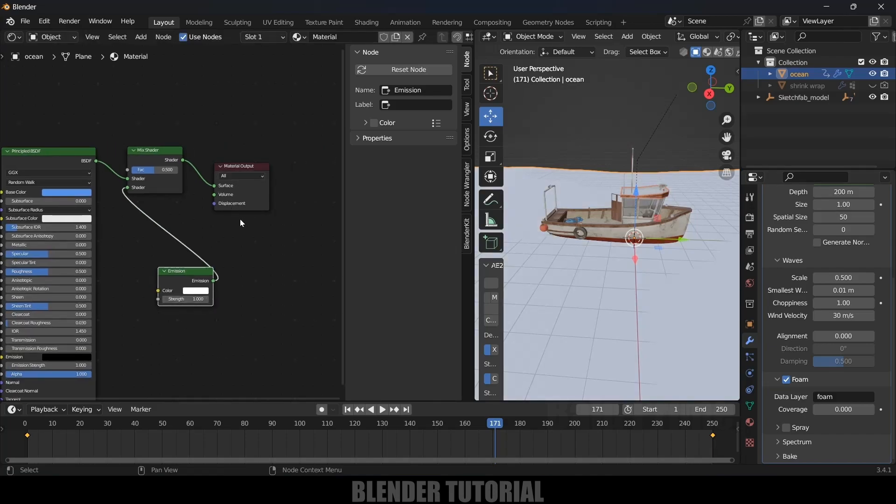
- Add an Attribute node reading 'foam' and wire its colour into the Emission shader
click(141, 36)
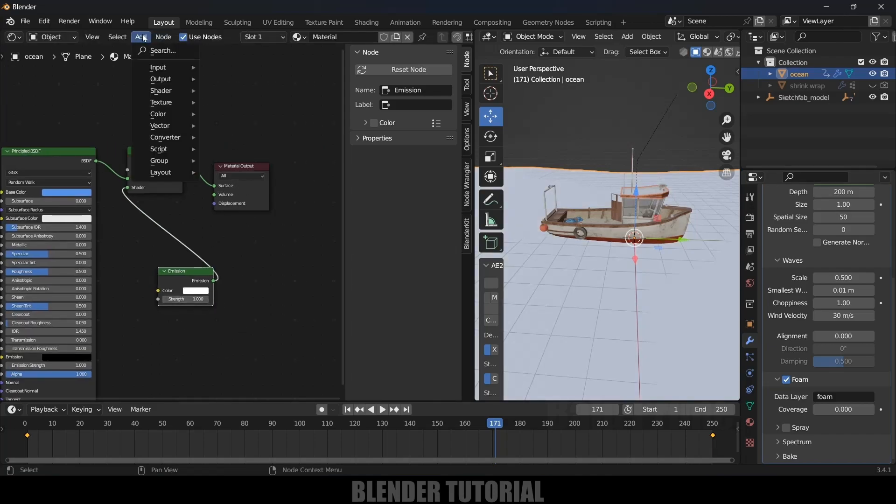
text(atm)
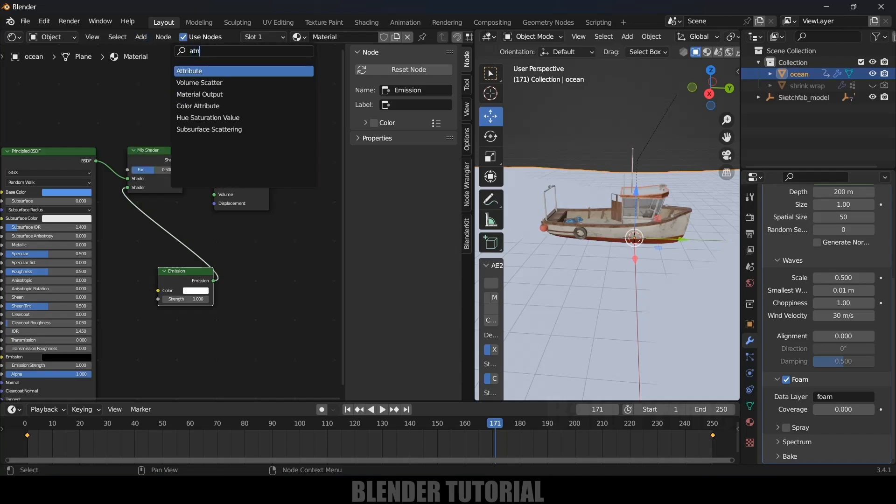
click(189, 70)
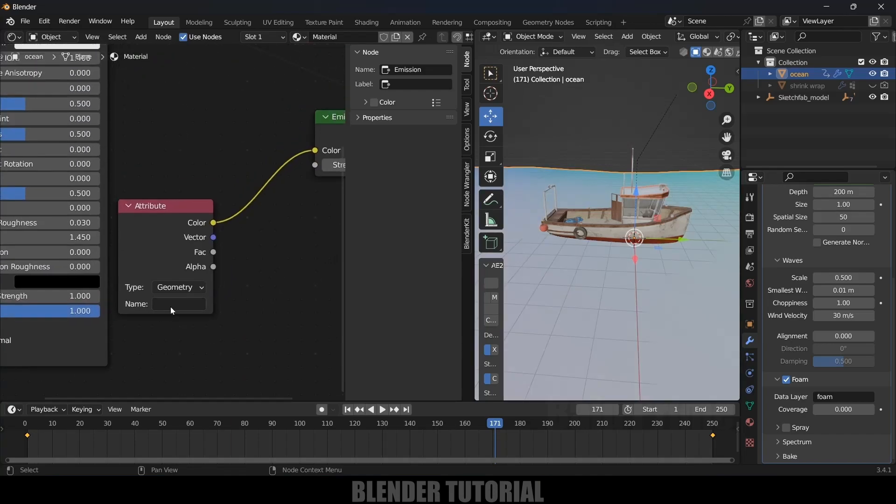
click(180, 303)
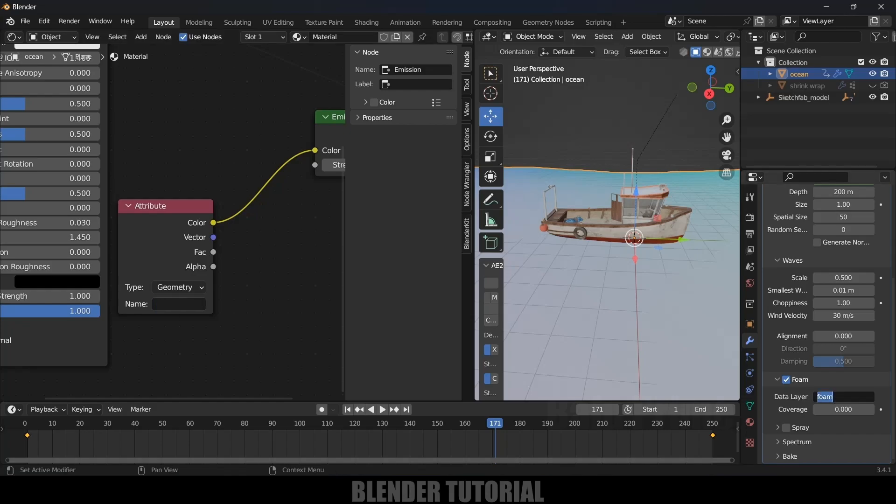
text(foam)
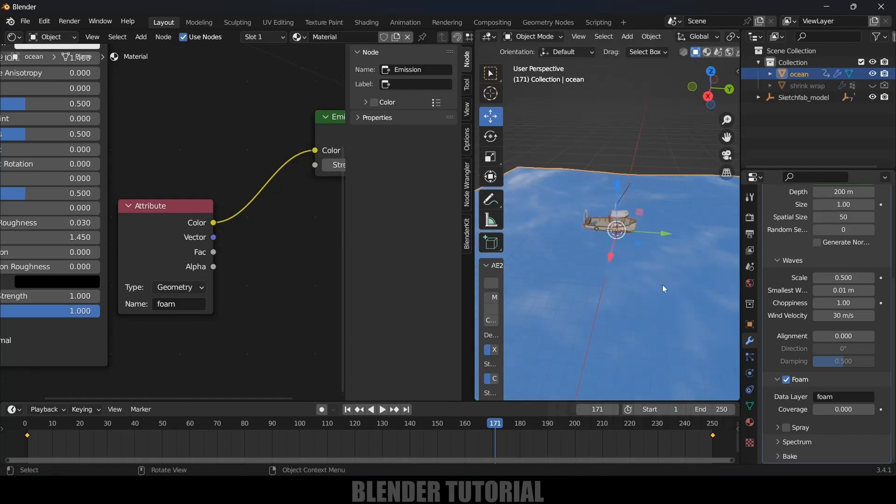
drag(662, 288, 693, 270)
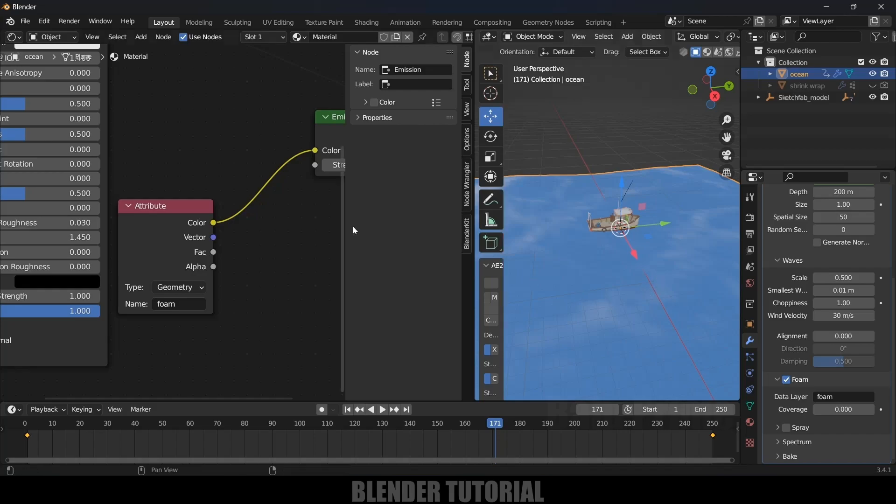
mouse_move(722, 306)
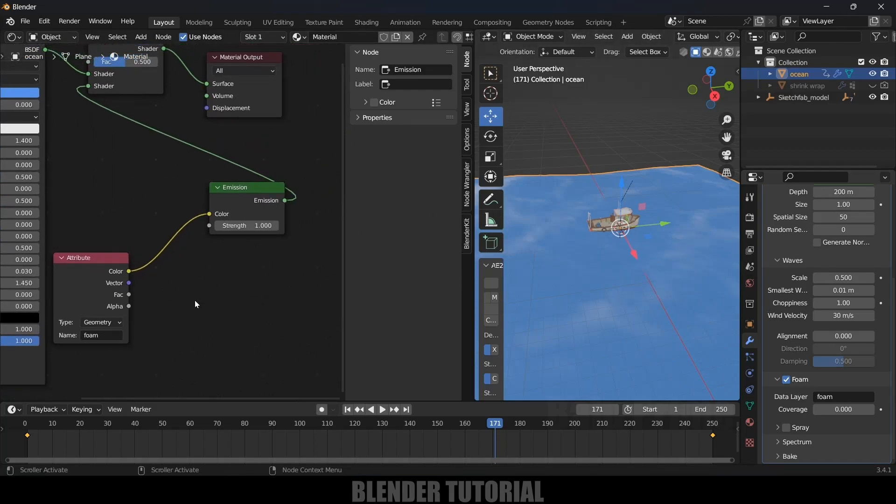
mouse_move(537, 224)
text(co)
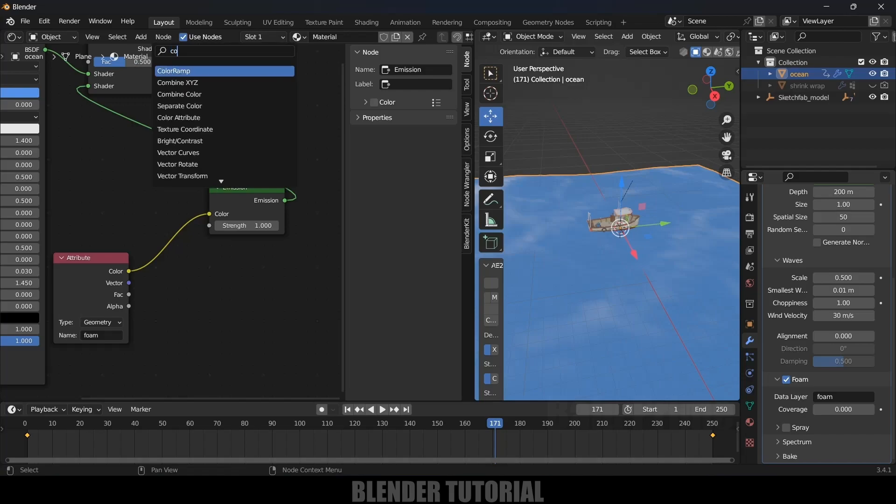
- Drop a ColorRamp on the Attribute-to-Emission link and pull its white stop to about 0.549
click(174, 70)
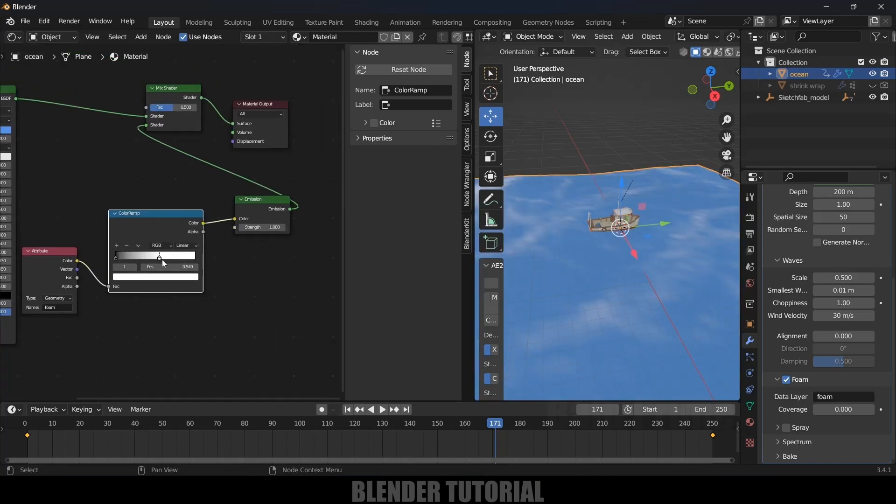
drag(159, 256, 120, 256)
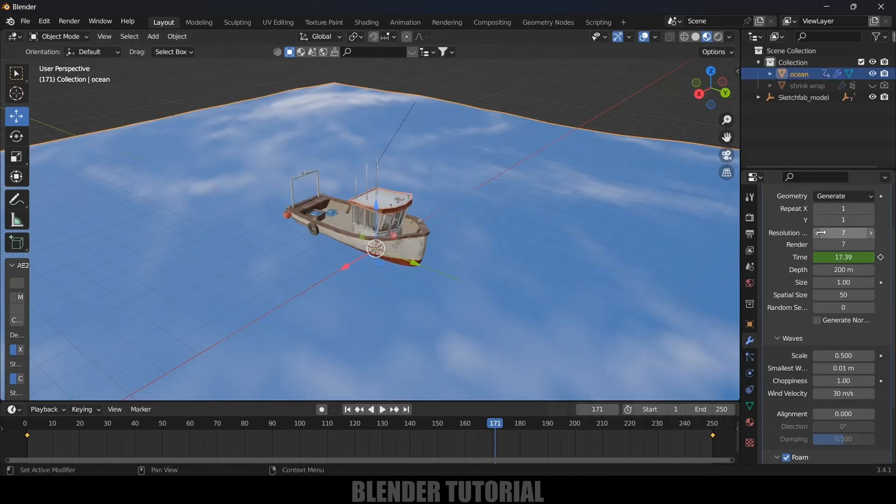
mouse_move(842, 232)
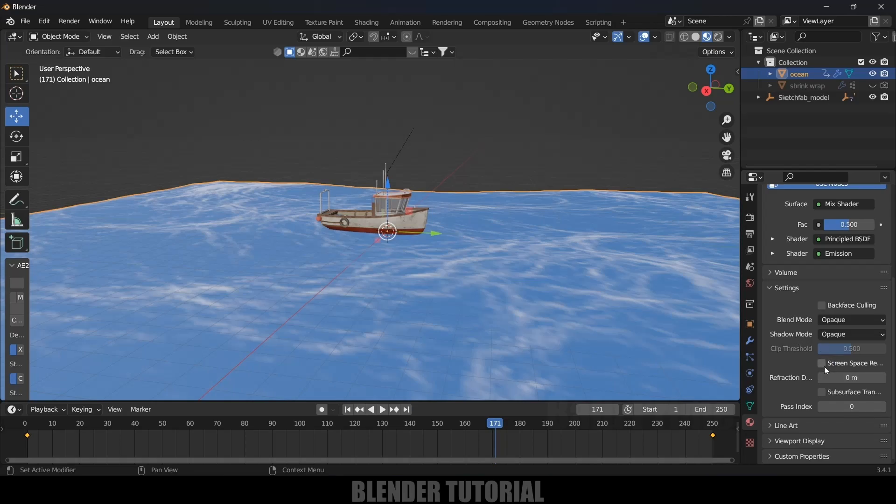
- Enable Screen Space Refraction at 0.1 m depth and inspect the foamy ocean in Rendered shading
click(821, 363)
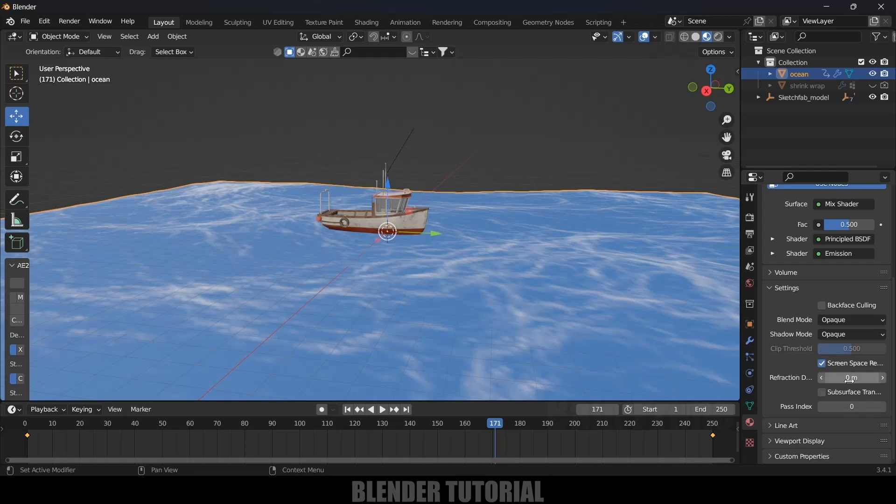
text(.1)
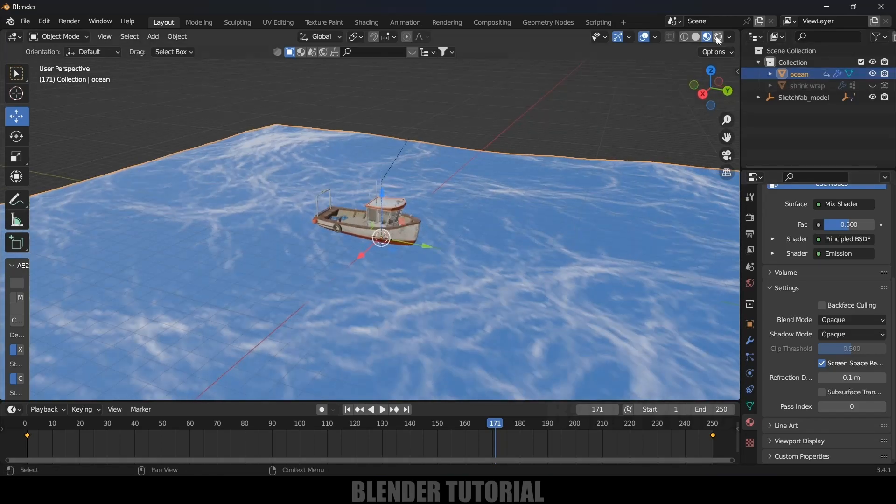
click(716, 36)
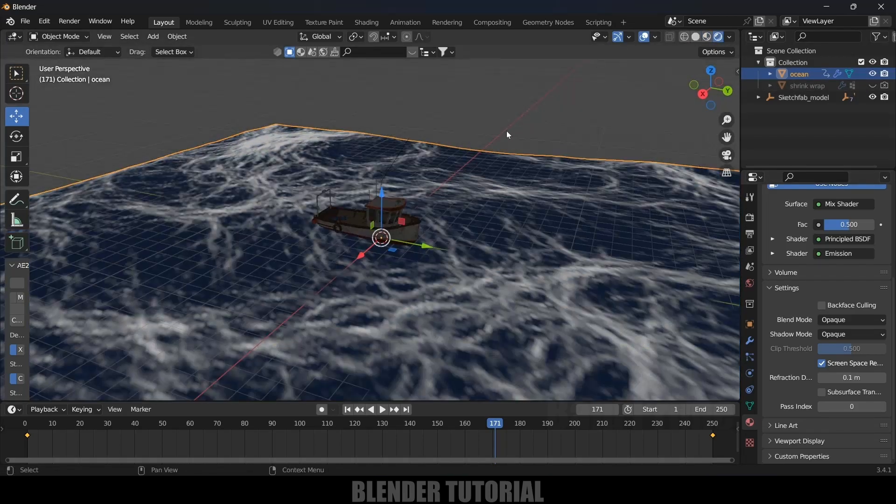
drag(505, 134, 522, 243)
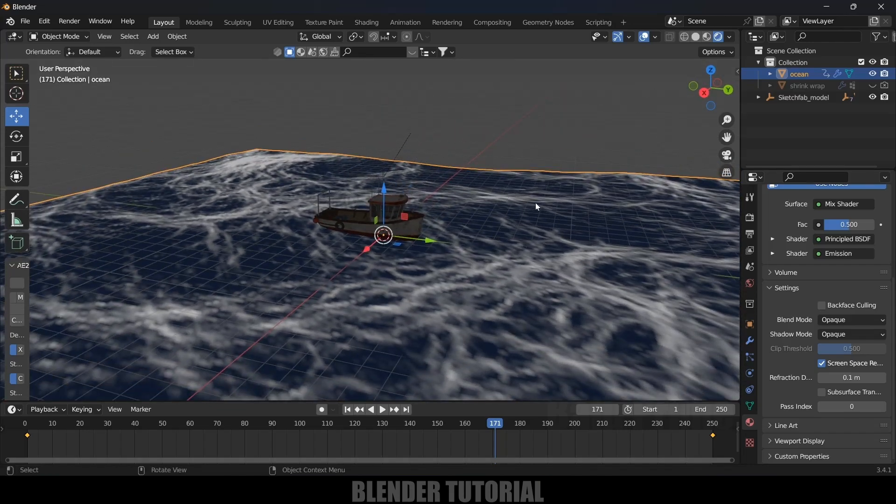
- Set the world colour to an Environment Texture loaded with the kloofendal partly cloudy HDR
click(748, 282)
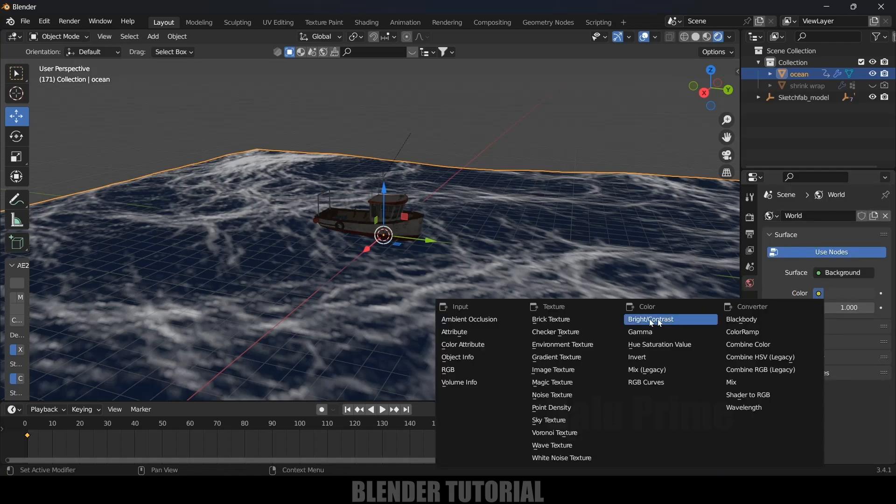
click(562, 345)
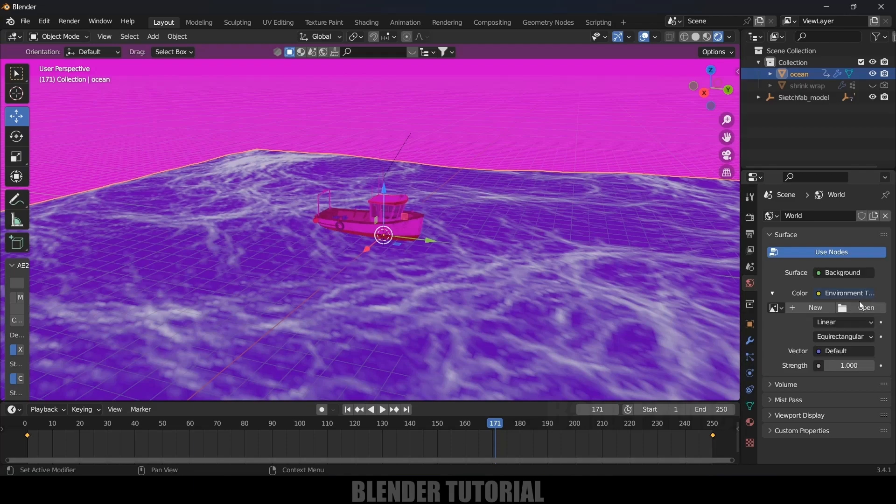
click(864, 307)
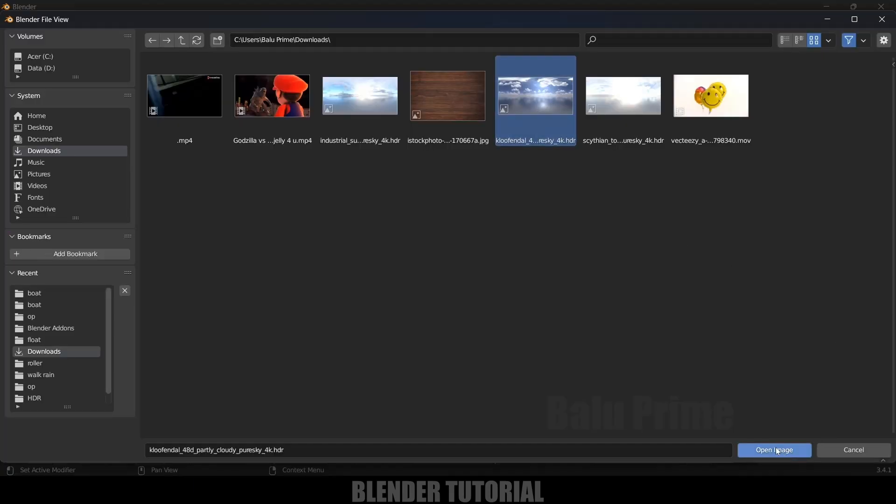
click(774, 449)
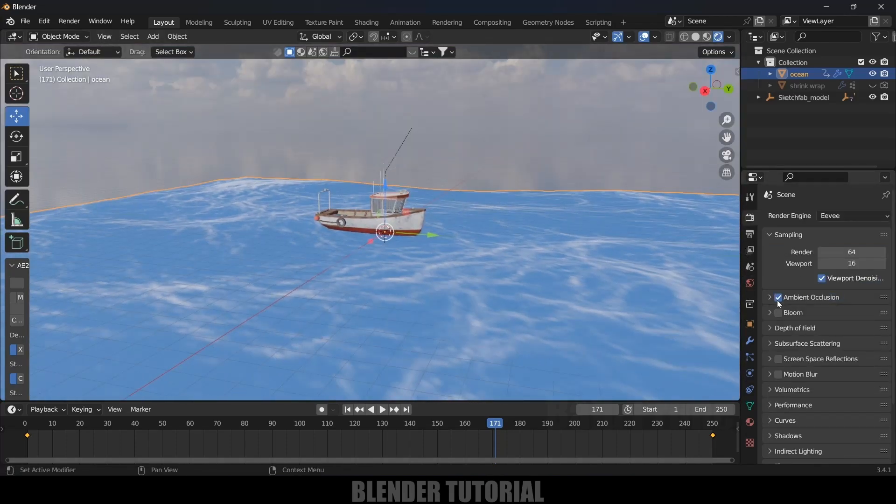
- Turn on Screen Space Reflections with Refraction in the Eevee render settings
click(770, 296)
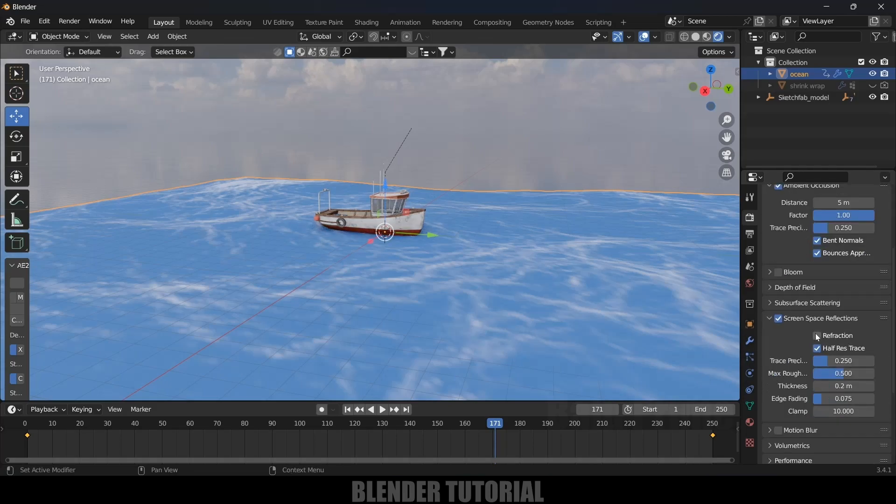
click(816, 335)
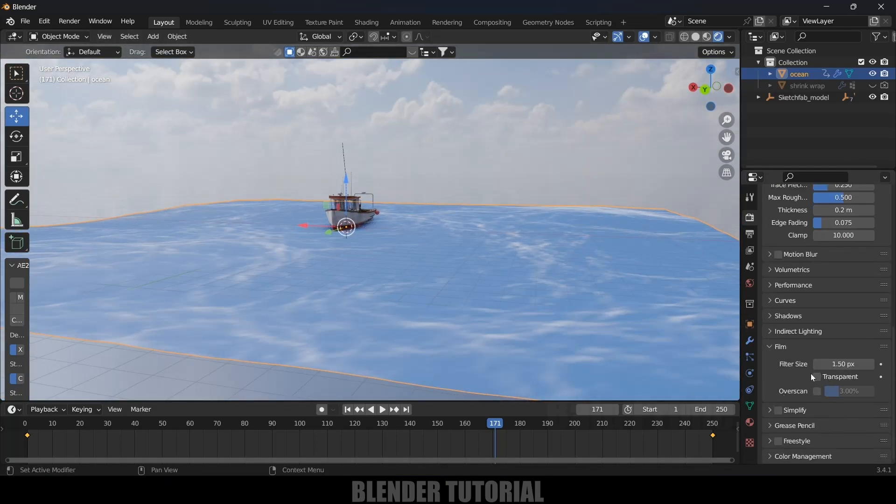
- Make the film background transparent and play back the ocean animation
click(817, 376)
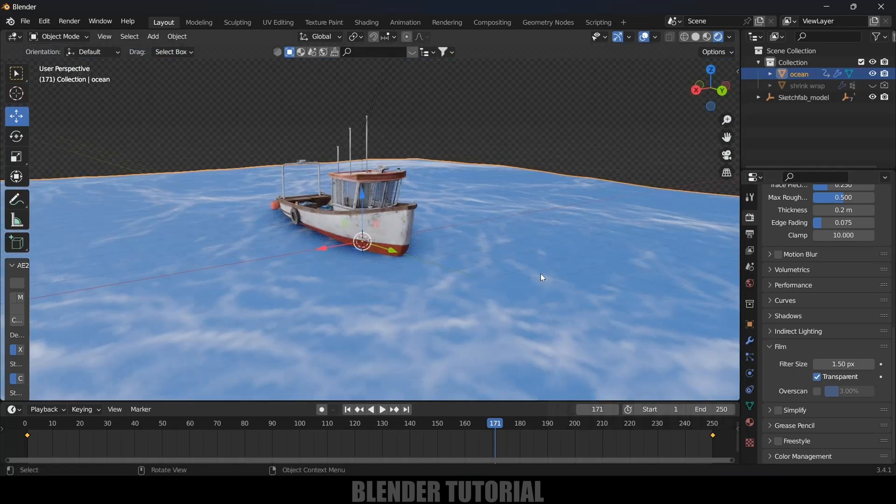
click(380, 409)
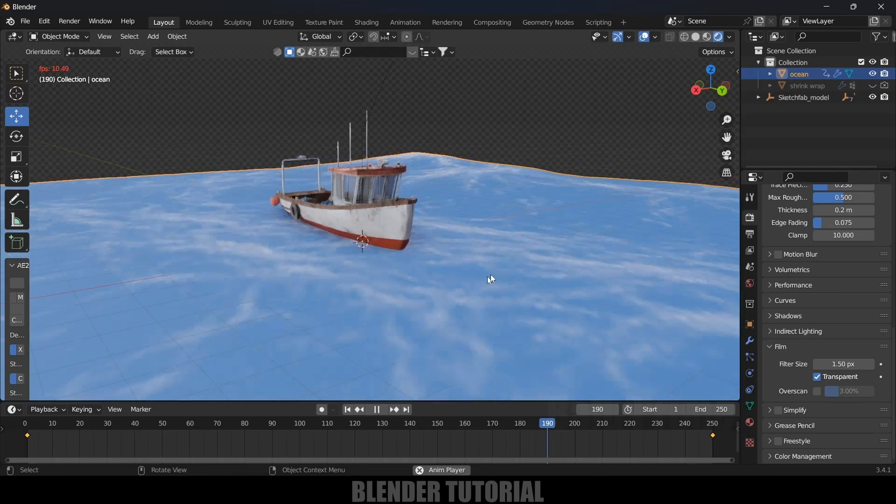